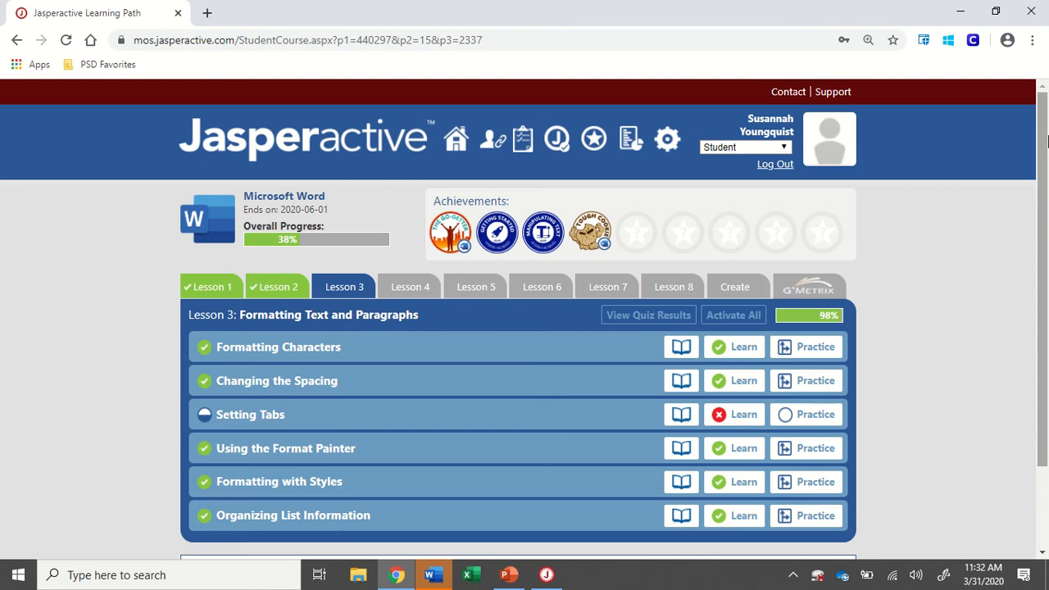
mouse_move(1042, 140)
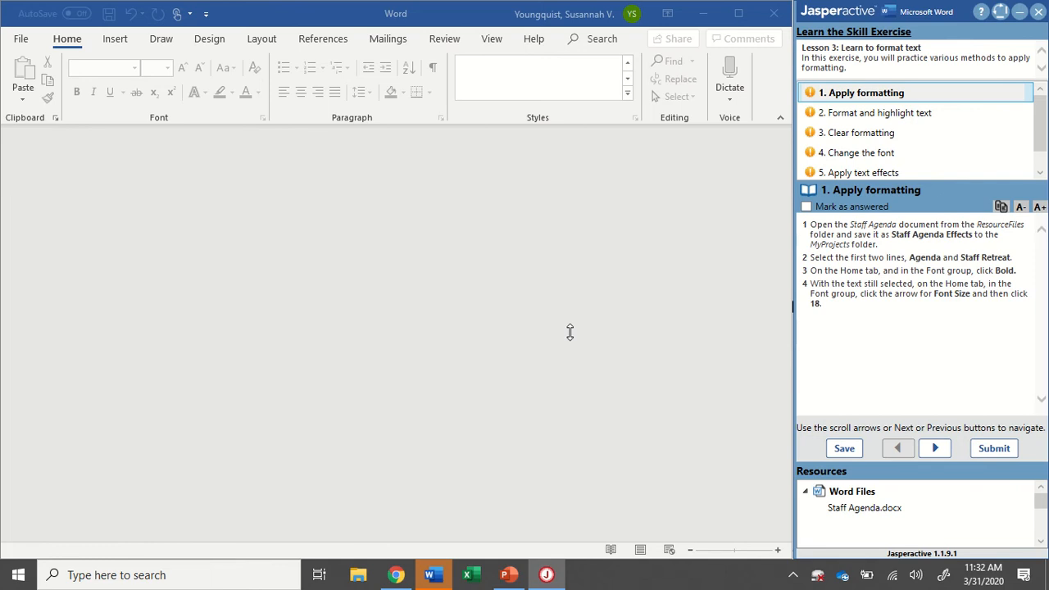
mouse_move(278, 303)
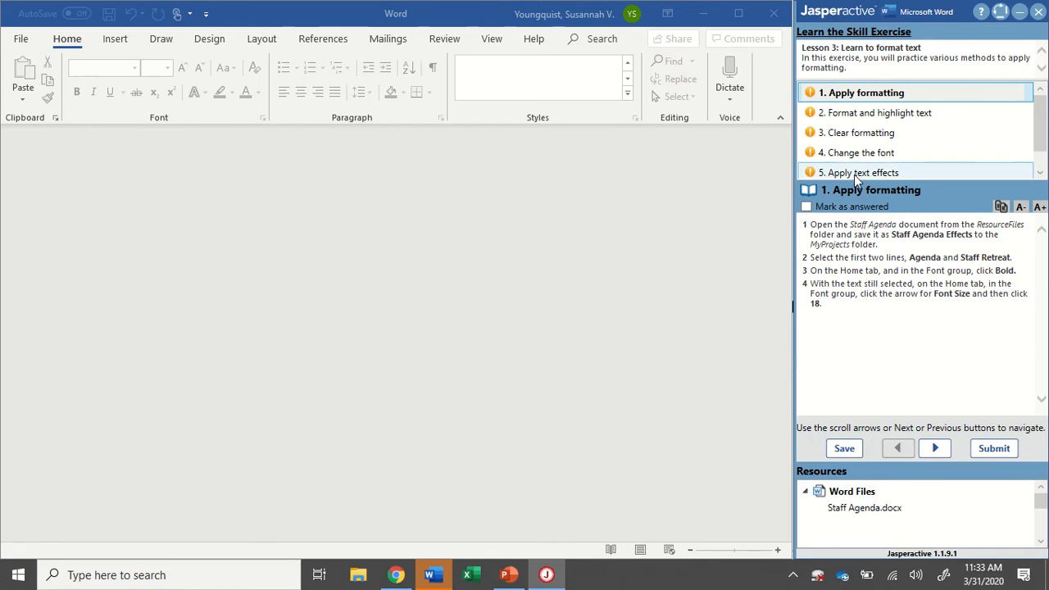
Enlarge the Jasperactive exercise instruction text with the A+ button
click(1038, 207)
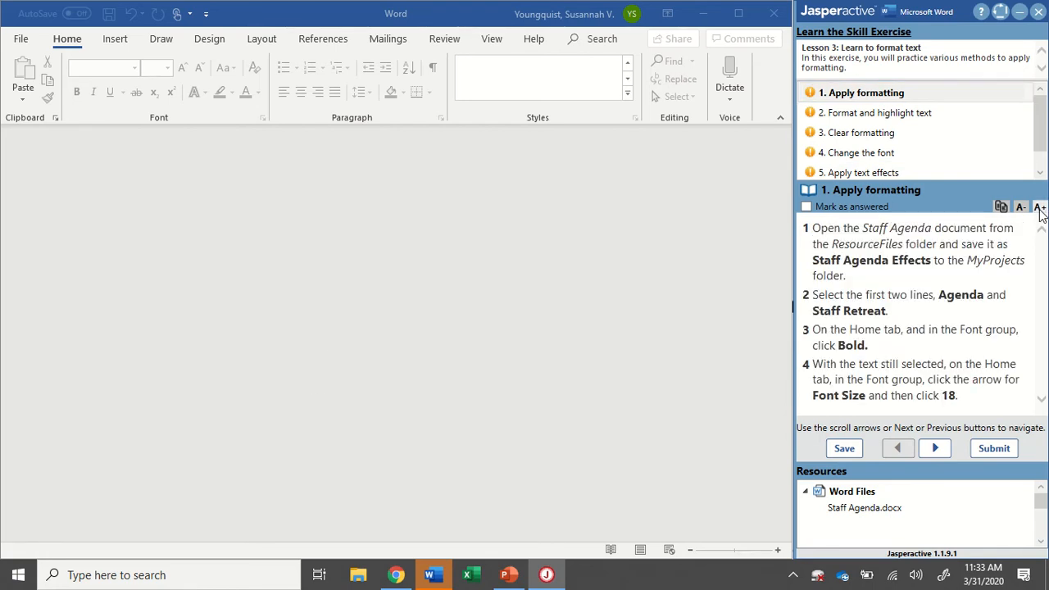
click(1038, 206)
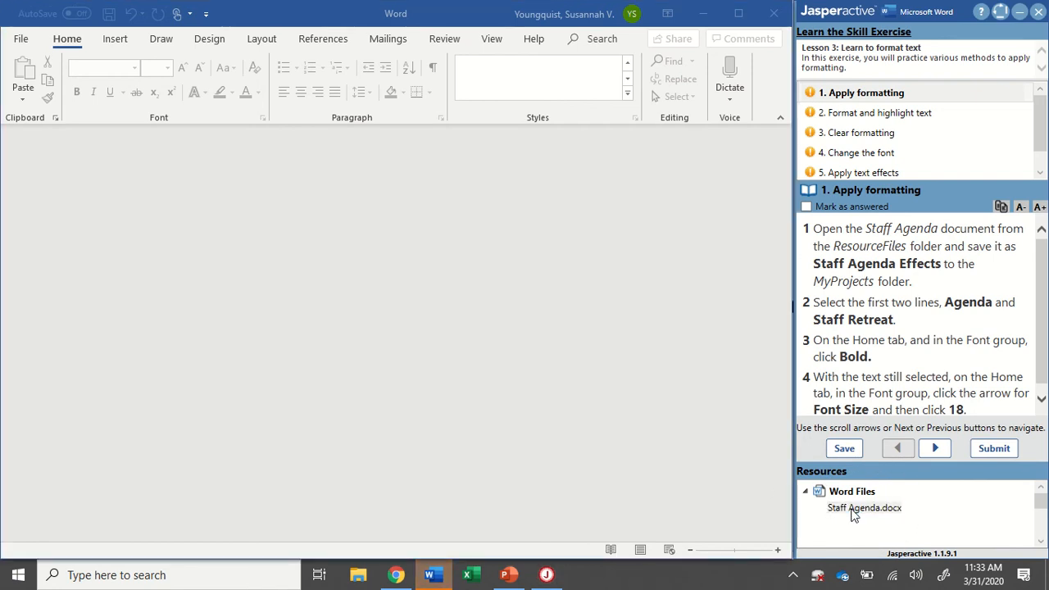
Open Staff Agenda.docx from the exercise's Word Files resources
double_click(865, 508)
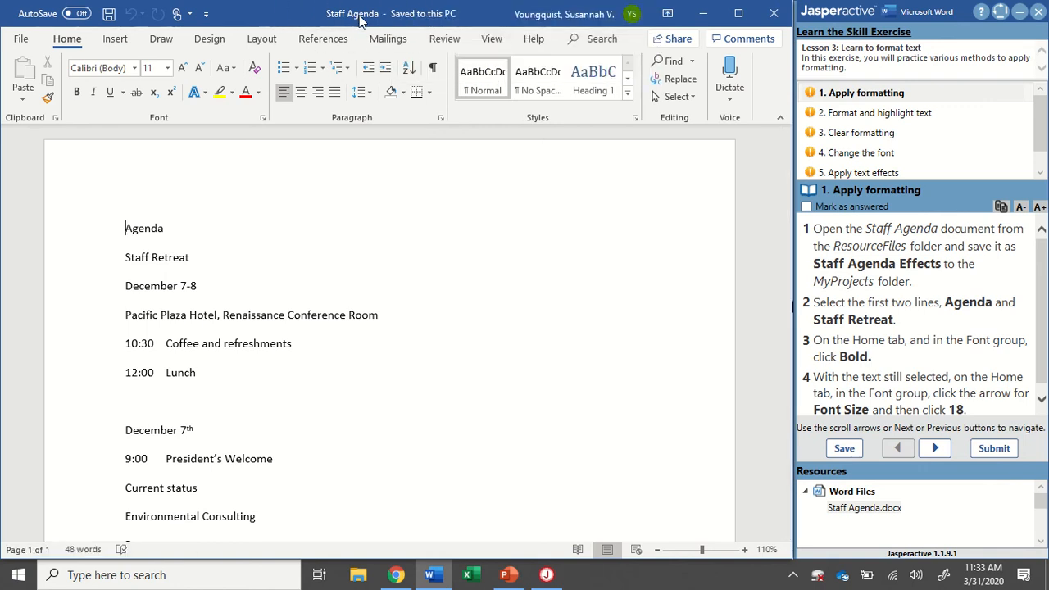
mouse_move(829, 69)
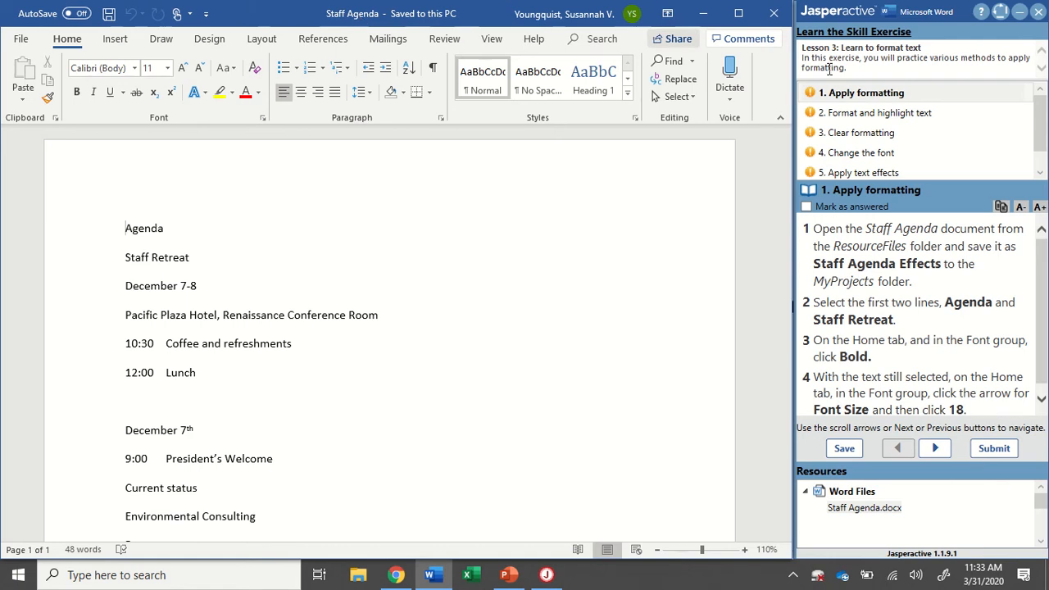
mouse_move(357, 30)
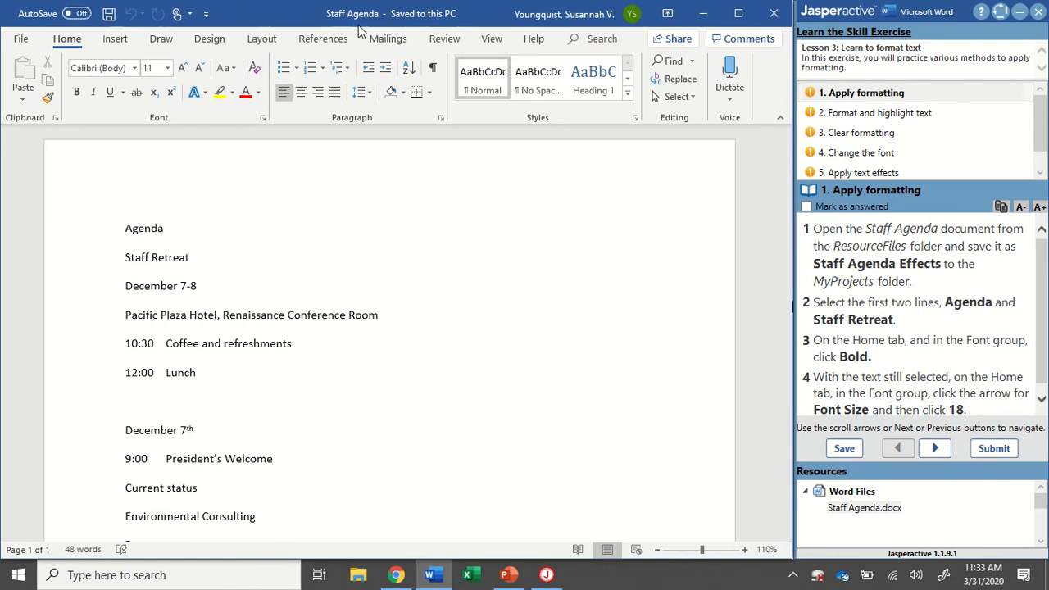
mouse_move(608, 213)
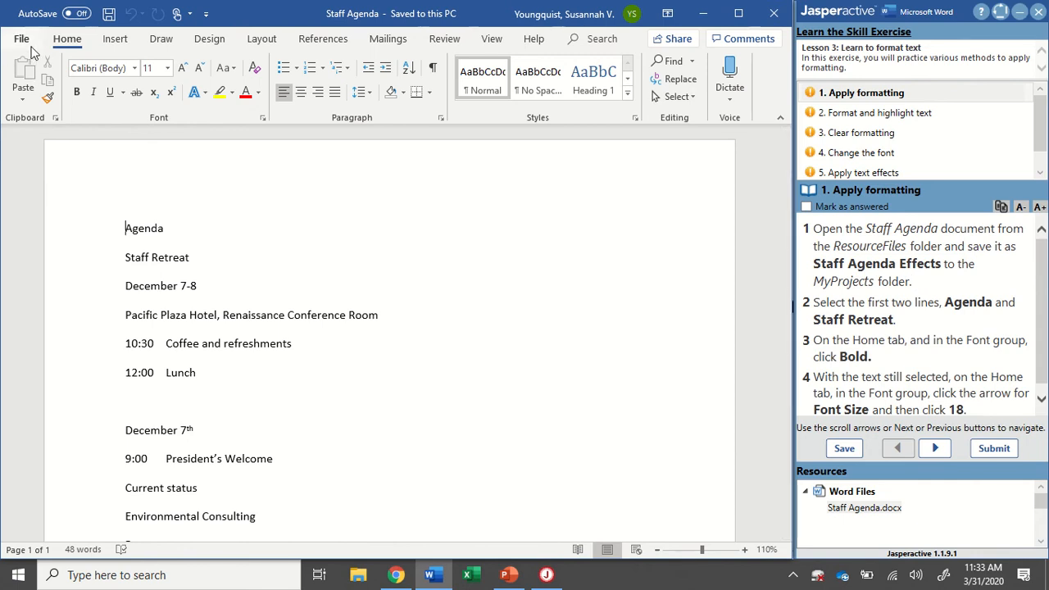
Start Save As and browse to the student's MyProjects folder under C:\Jasperactive
click(21, 40)
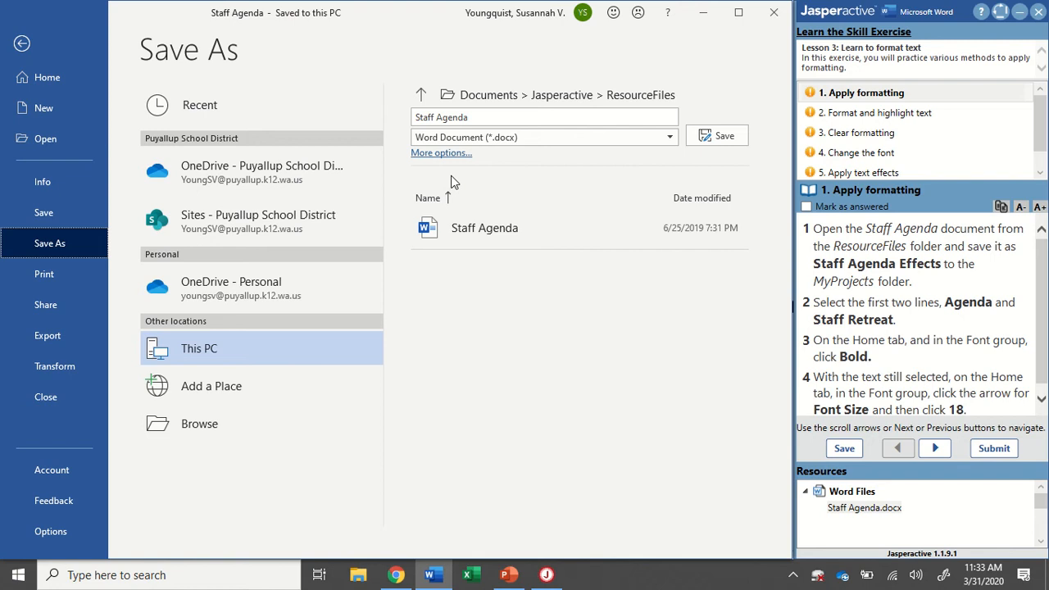
mouse_move(199, 423)
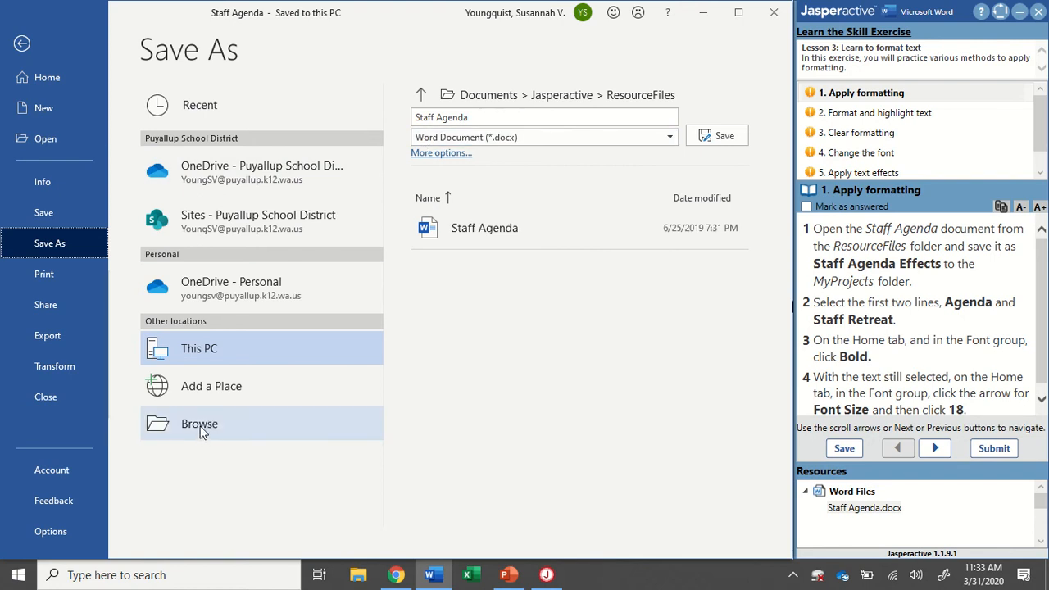
click(200, 423)
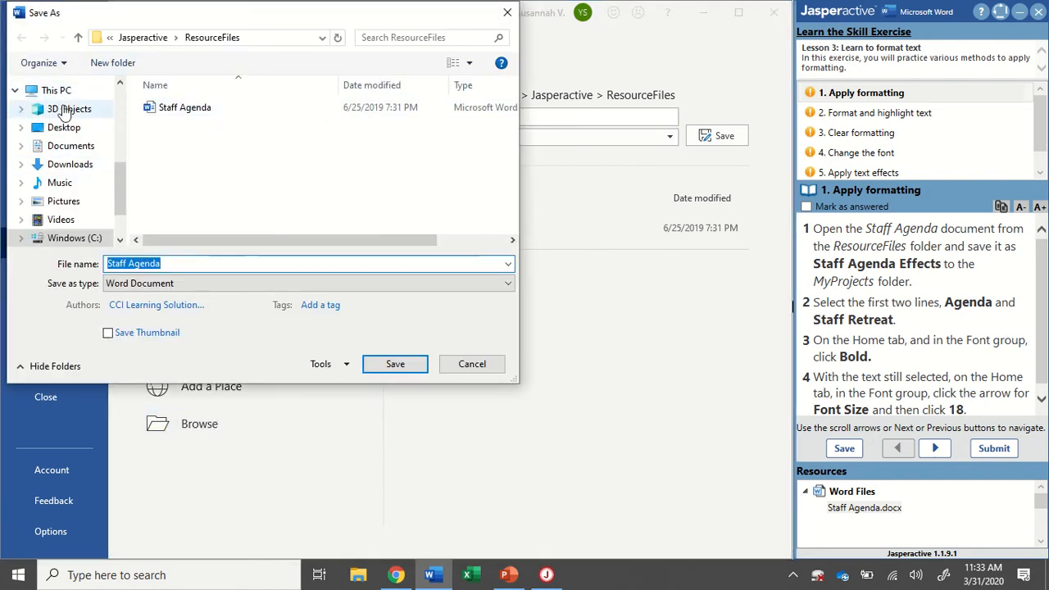
click(56, 90)
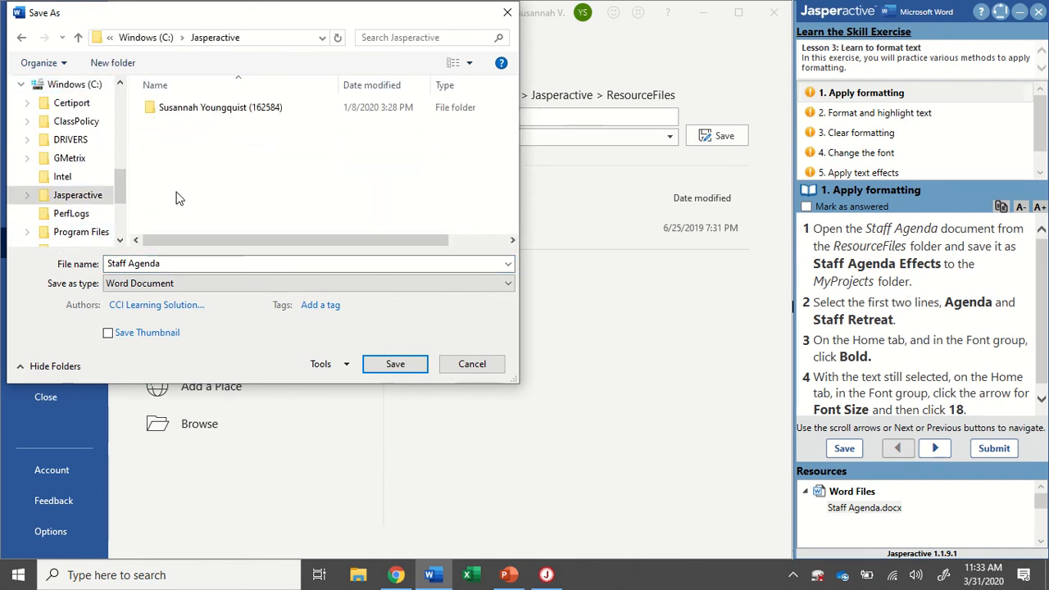
mouse_move(213, 108)
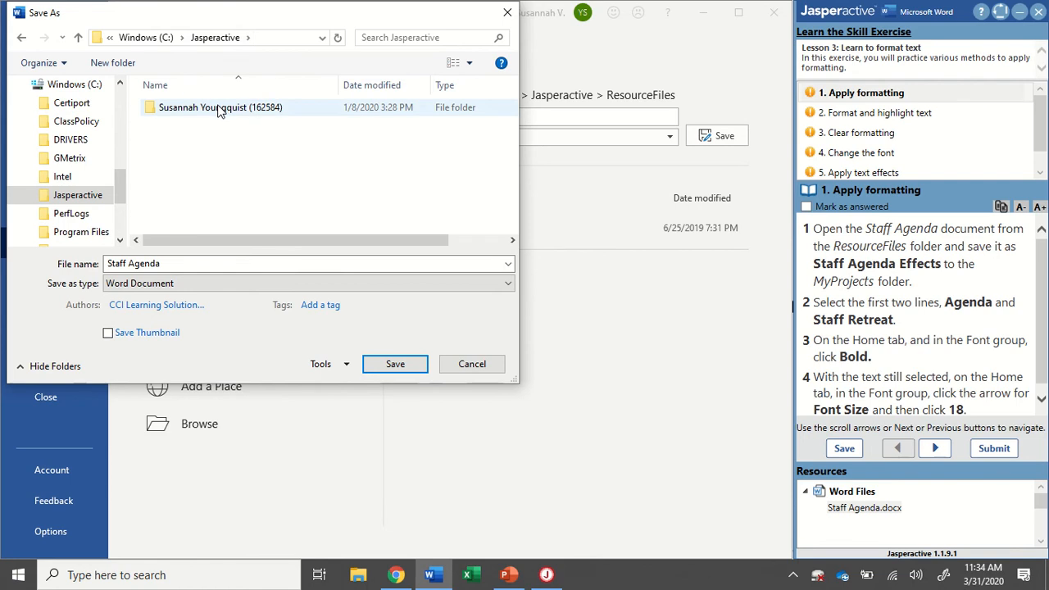
double_click(220, 108)
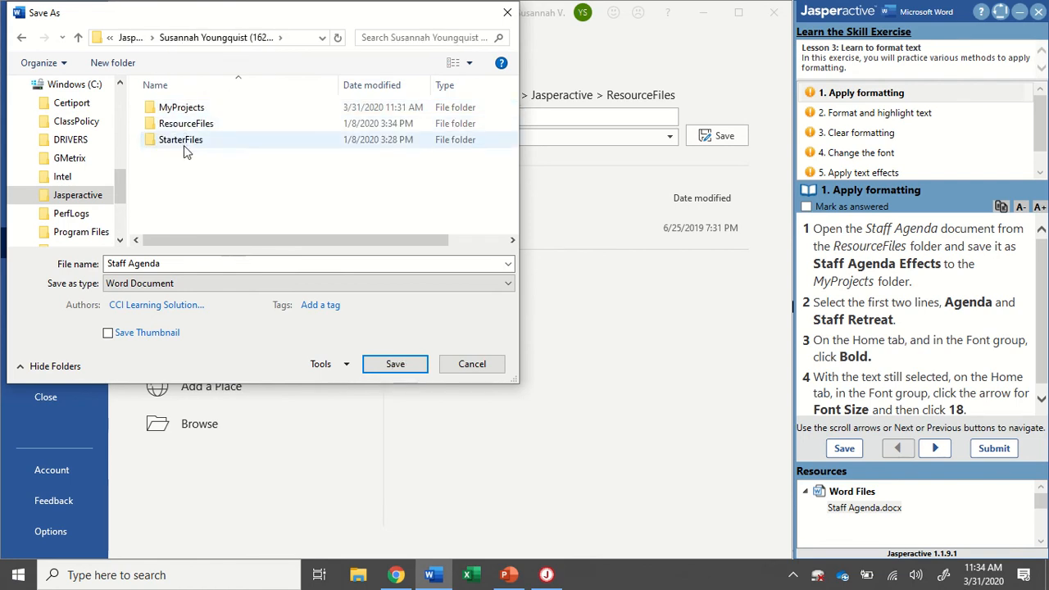
click(180, 107)
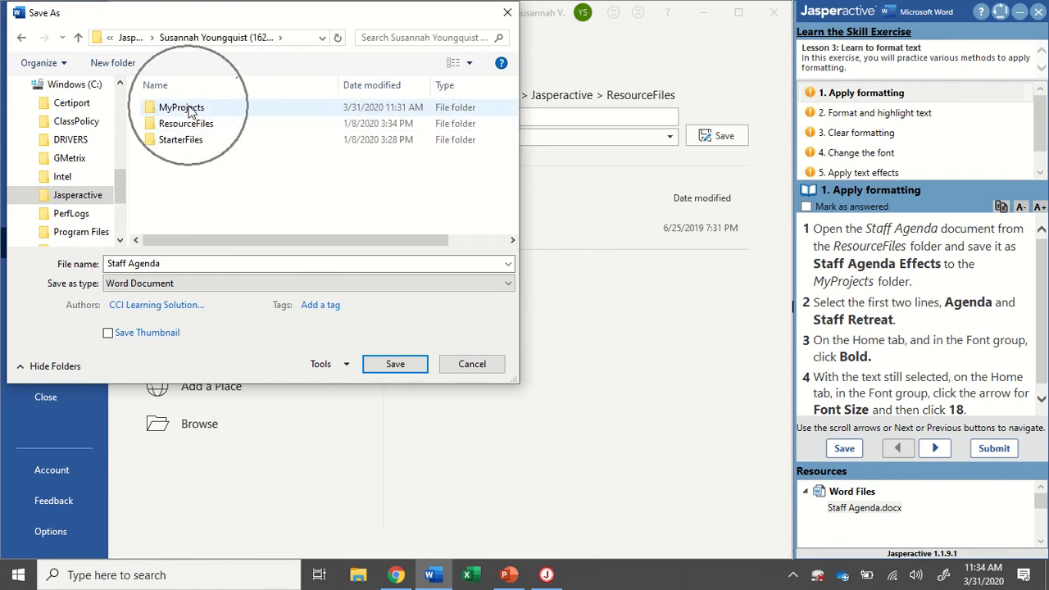
click(180, 107)
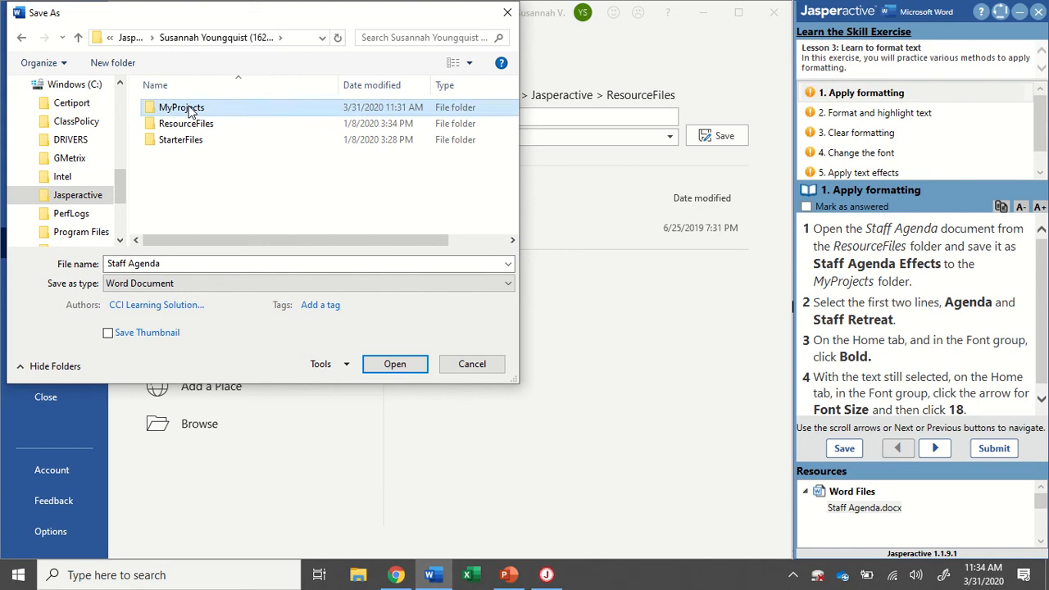
double_click(180, 107)
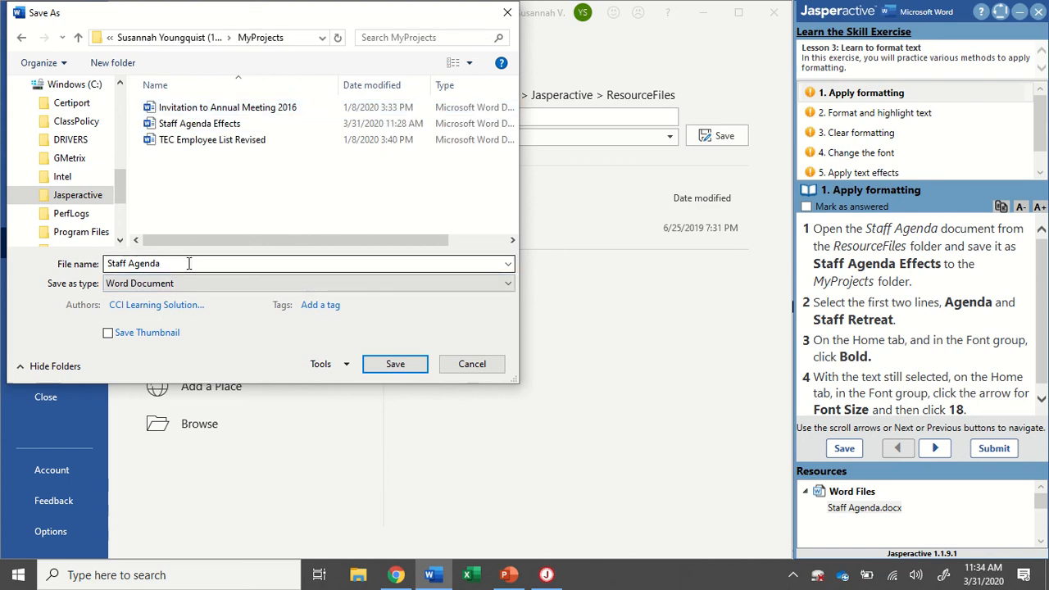
Save the document as Staff Agenda Effects, replacing the existing file of that name
text(Effects)
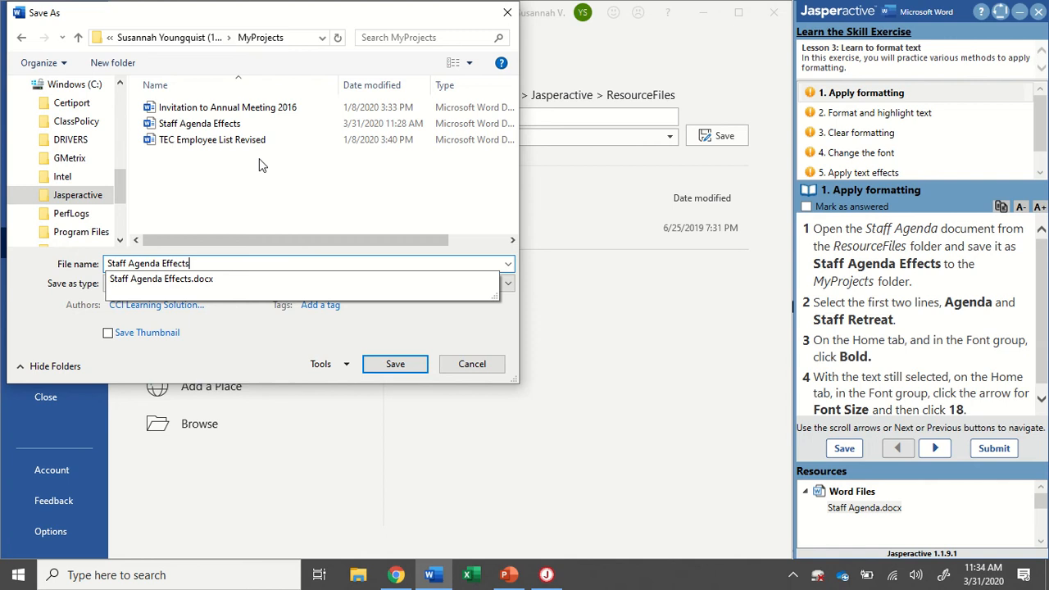
click(200, 123)
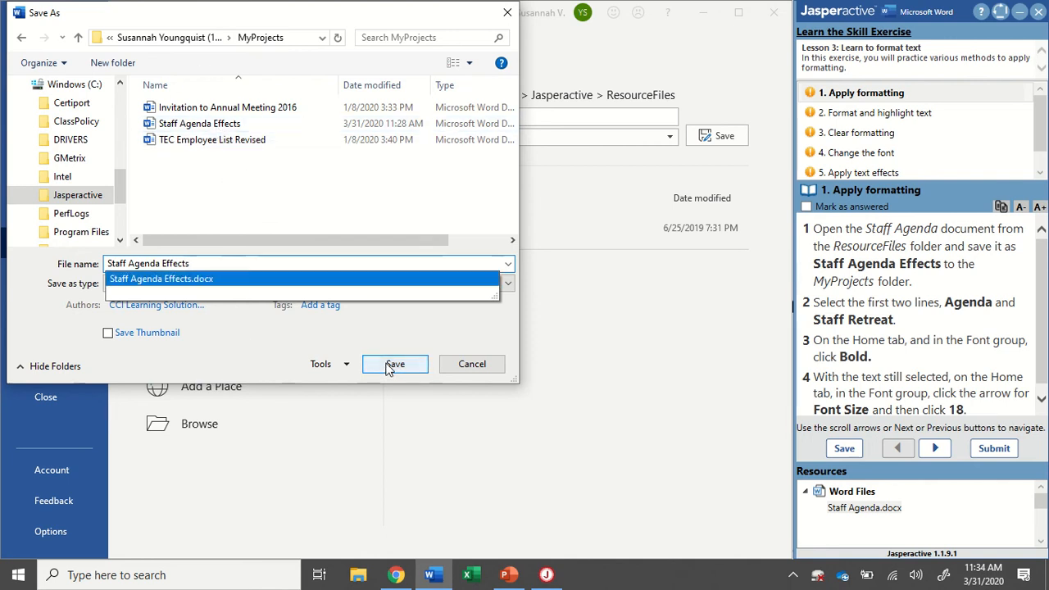
click(393, 364)
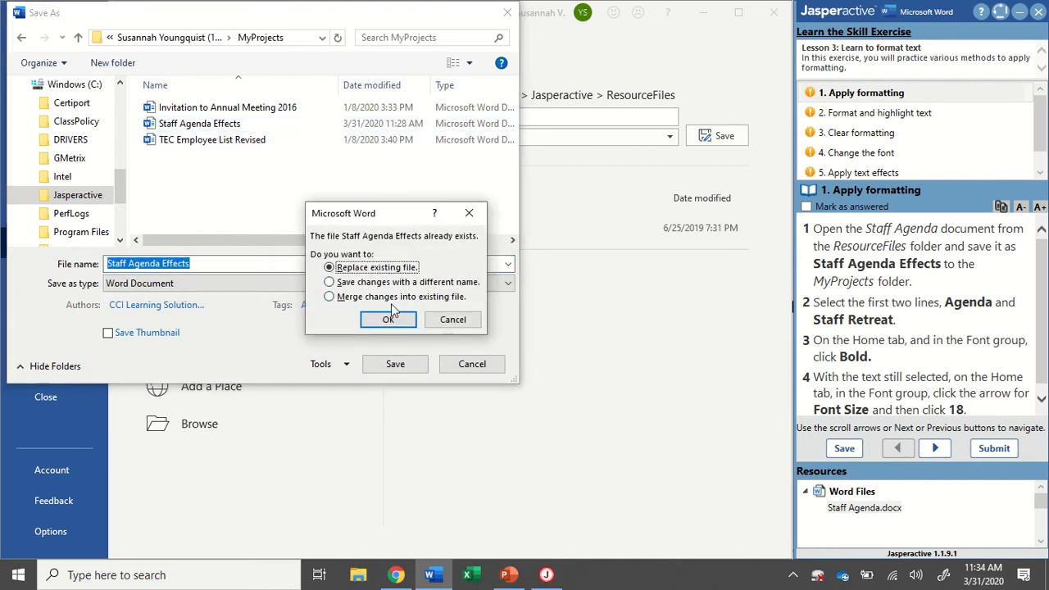
click(387, 320)
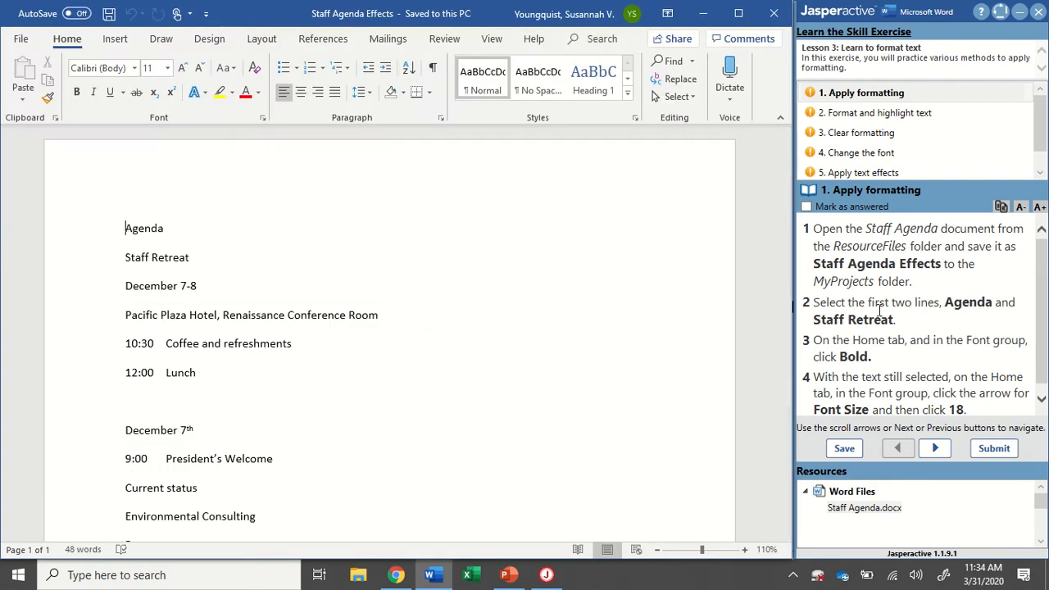
mouse_move(822, 310)
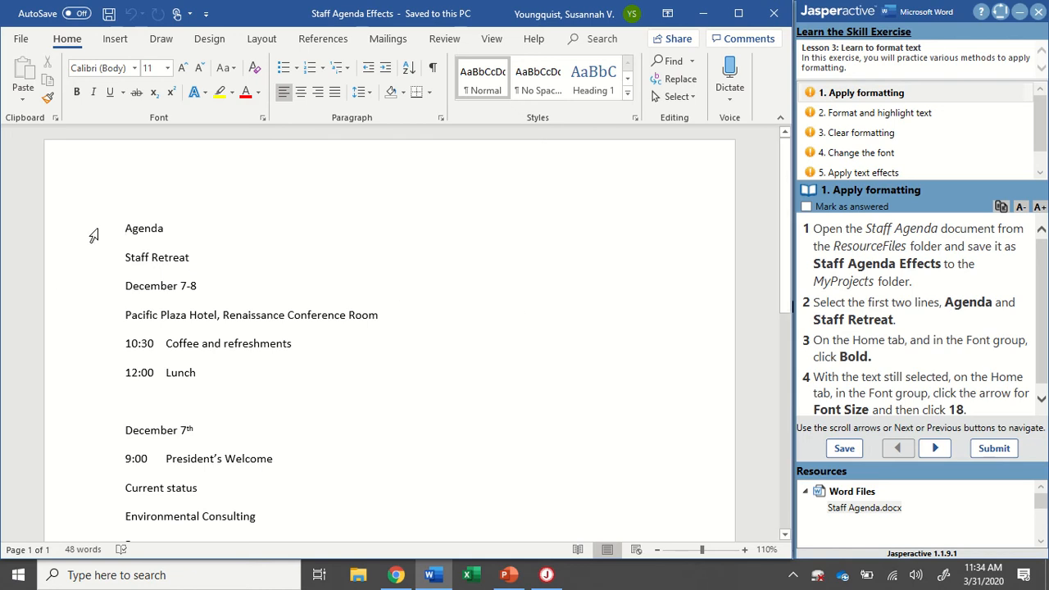
Make the Agenda and Staff Retreat lines bold at 18 point and mark the step answered
drag(125, 228, 189, 257)
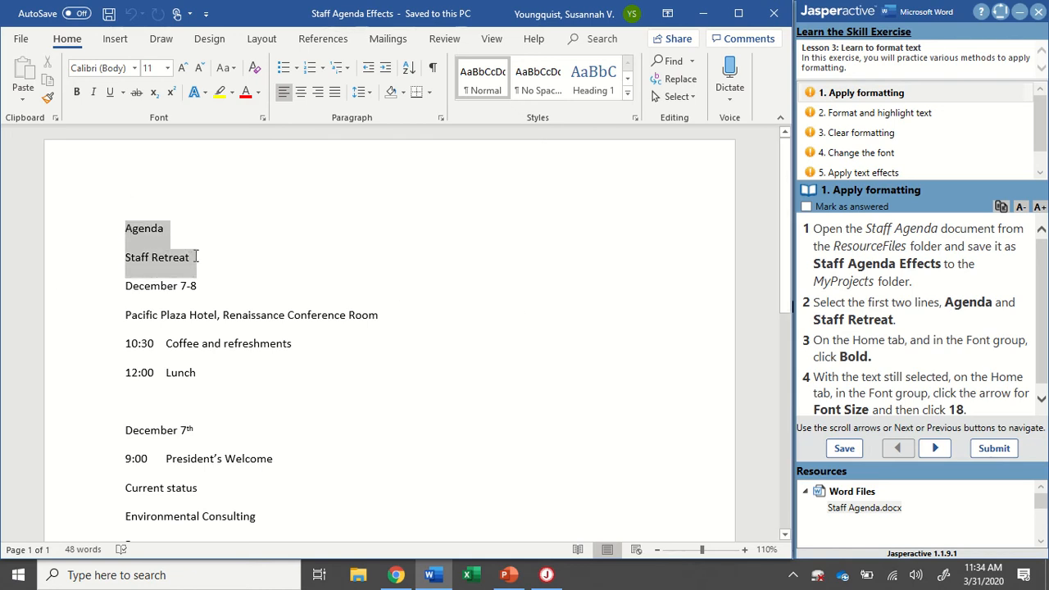
drag(124, 228, 189, 257)
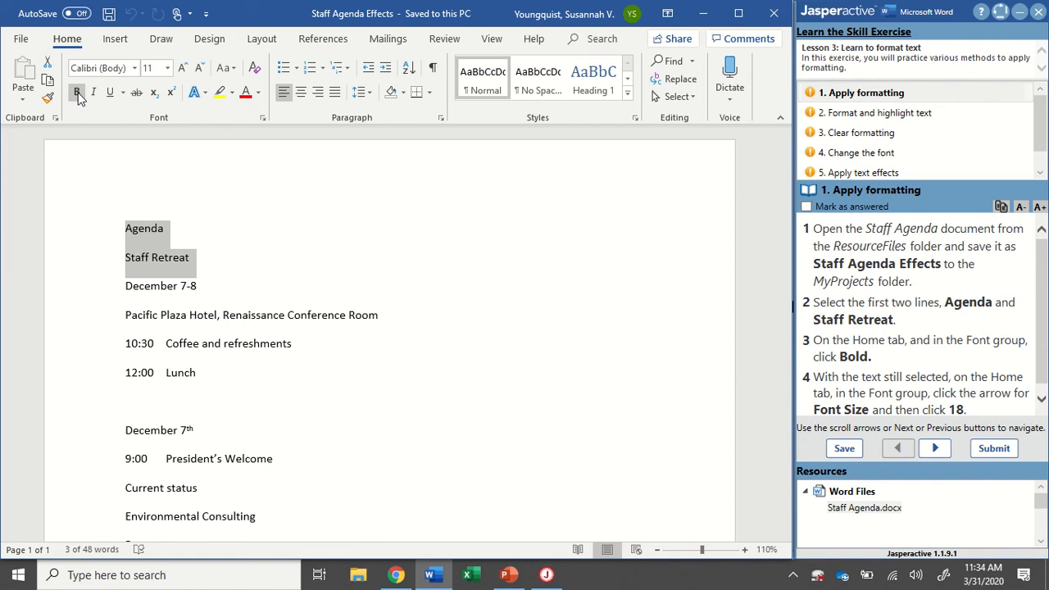
click(77, 92)
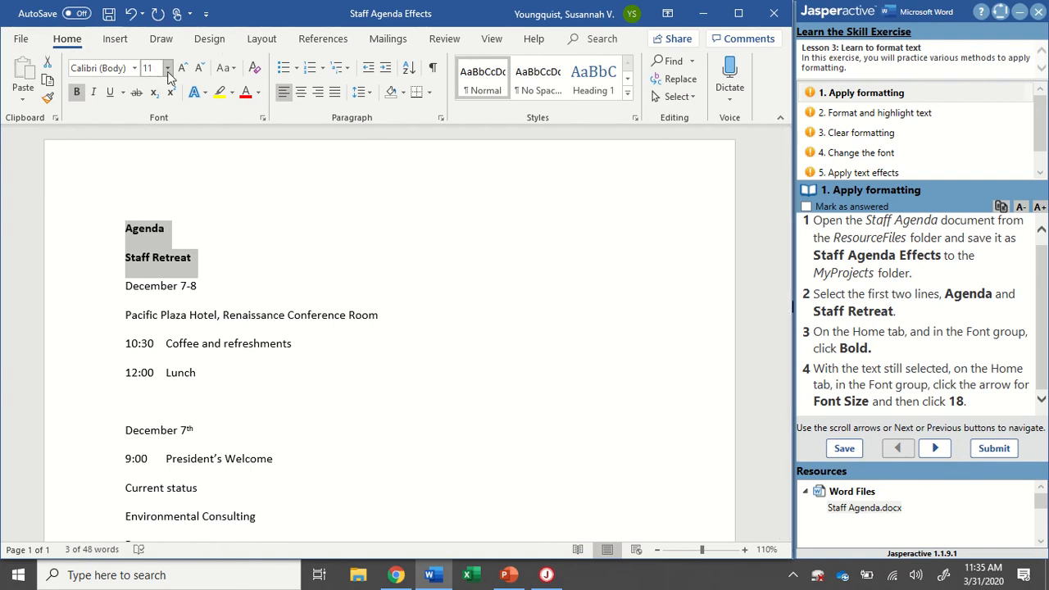
click(167, 69)
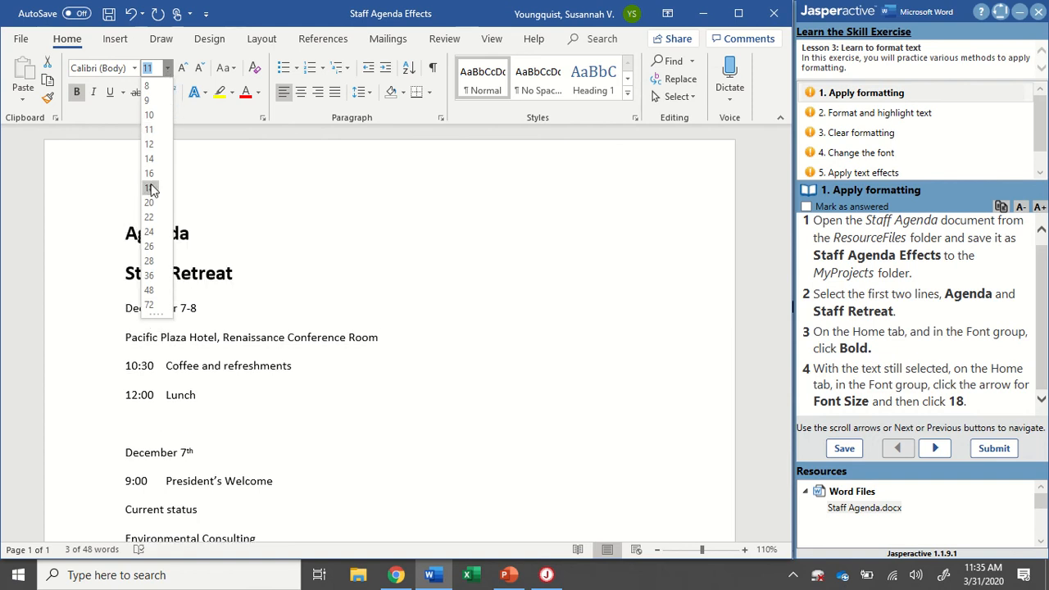
click(149, 186)
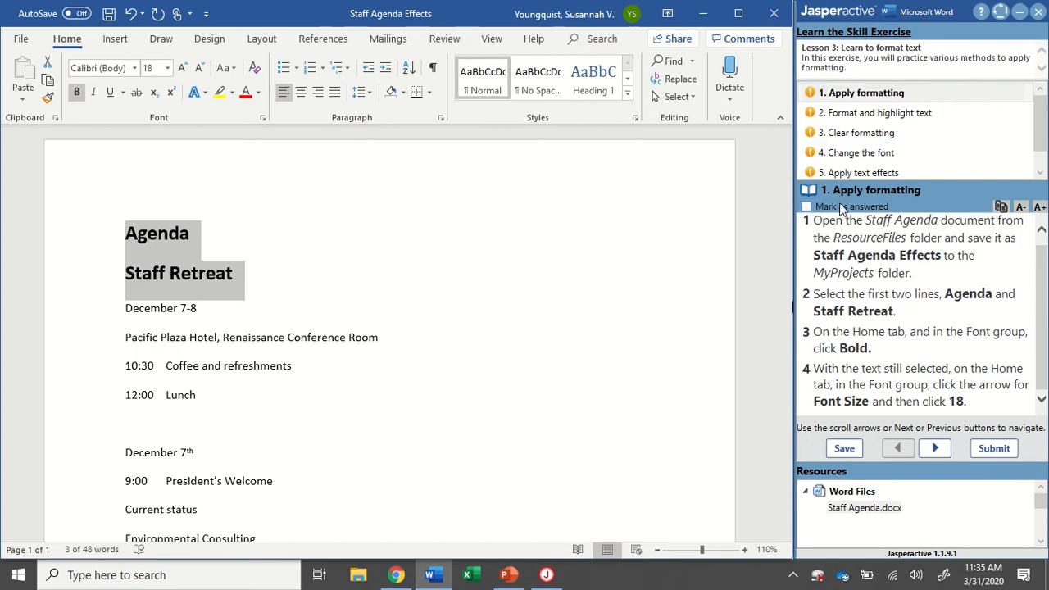
click(806, 206)
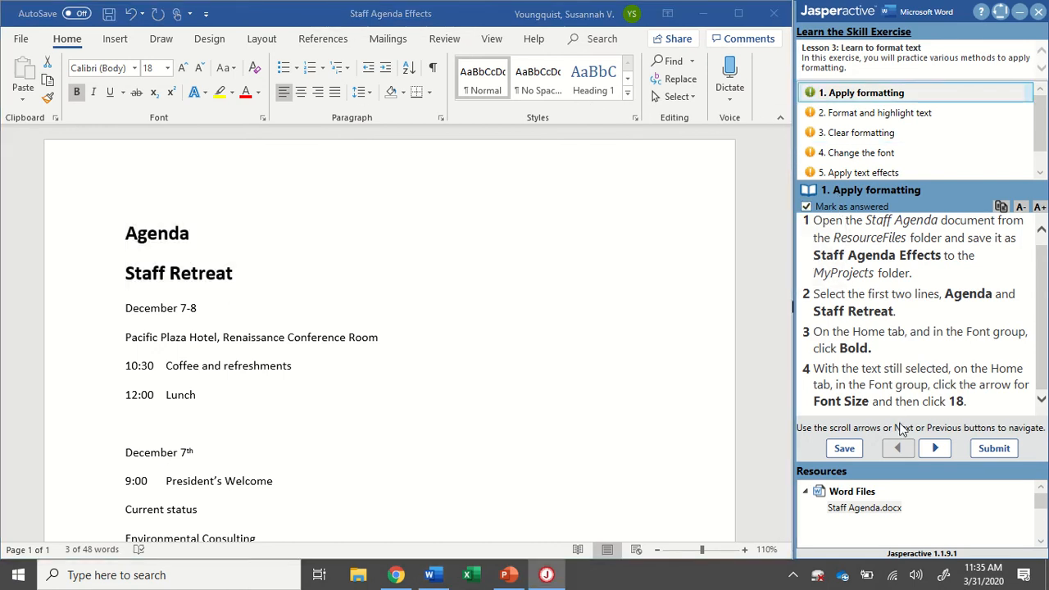
Move on to the Format and highlight text task in the Jasperactive pane
click(934, 447)
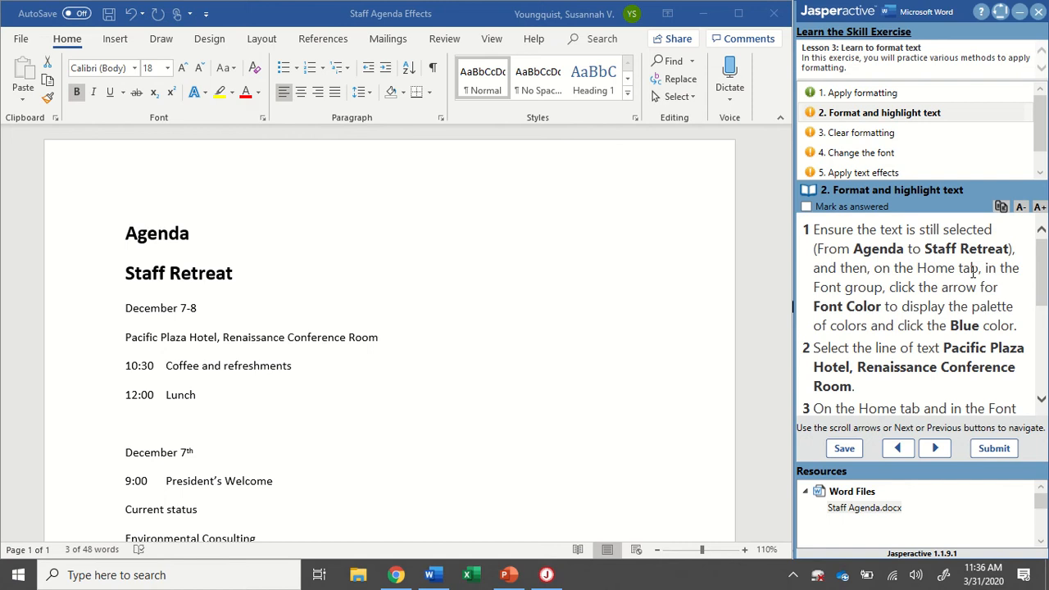
mouse_move(865, 294)
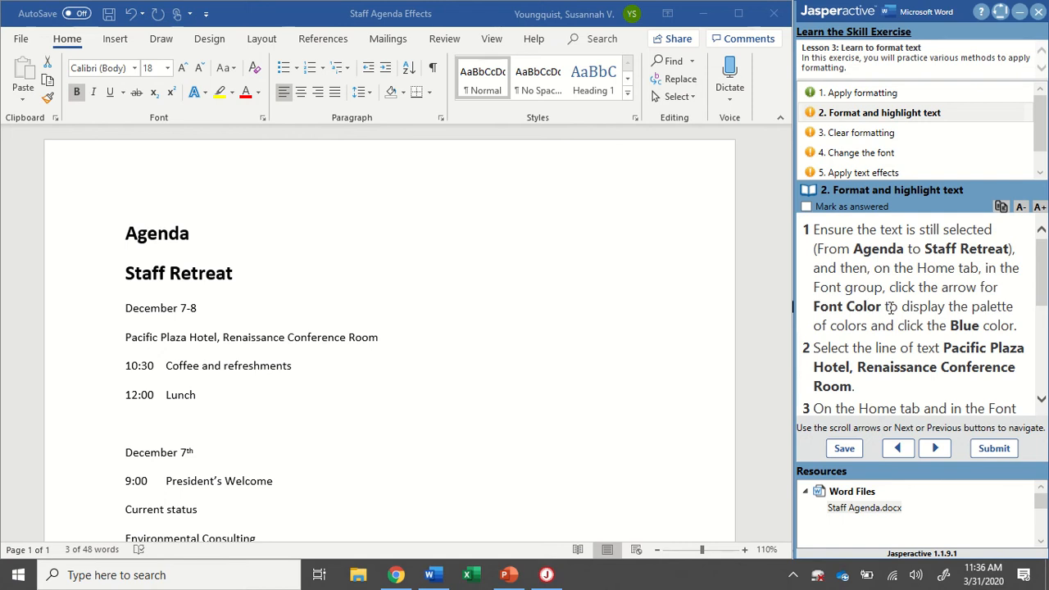
mouse_move(891, 308)
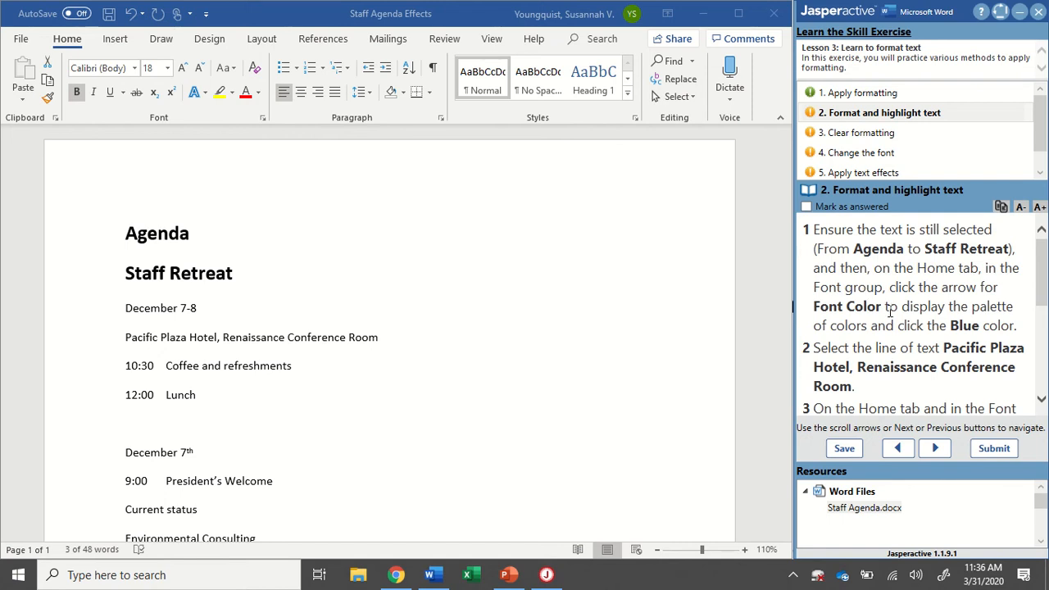
mouse_move(883, 318)
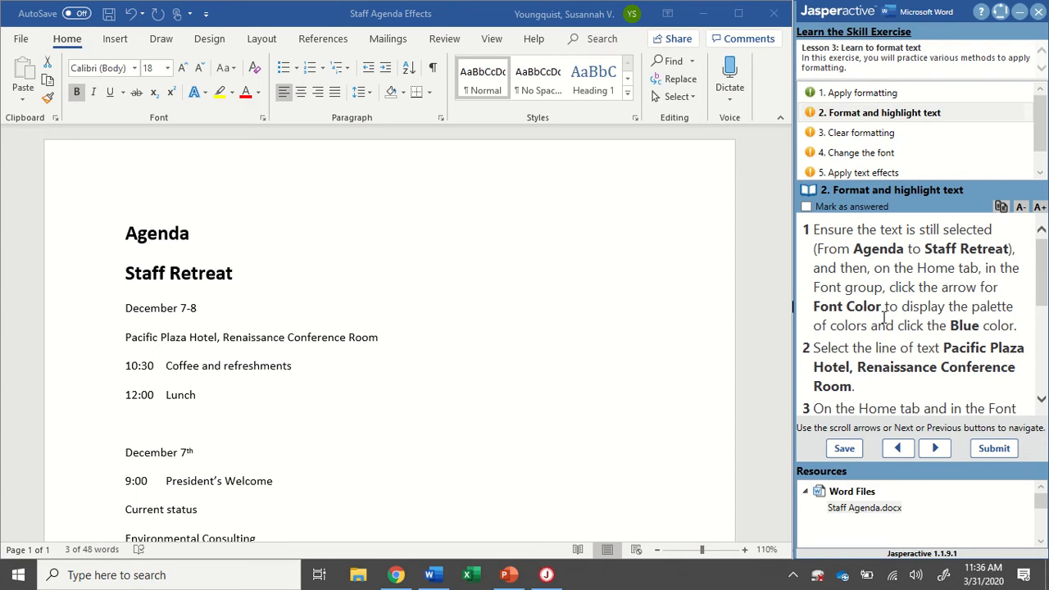
mouse_move(901, 226)
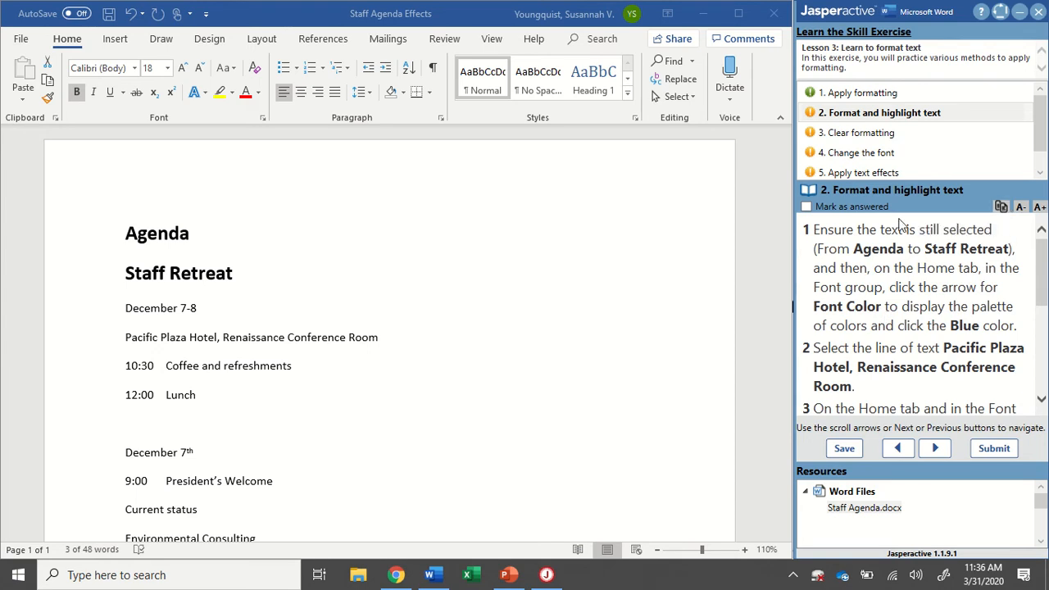
mouse_move(859, 295)
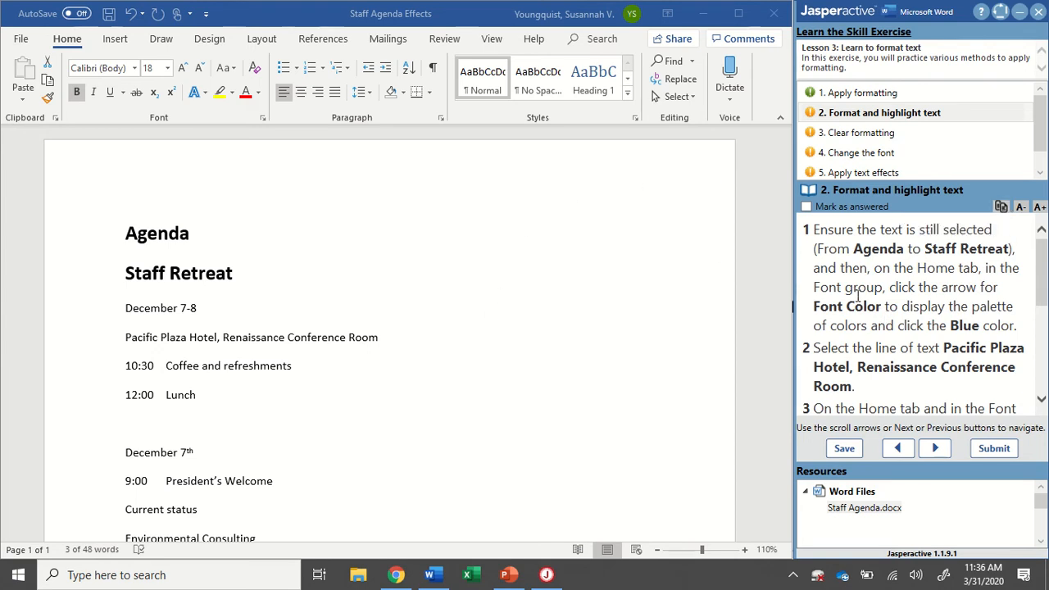
click(858, 92)
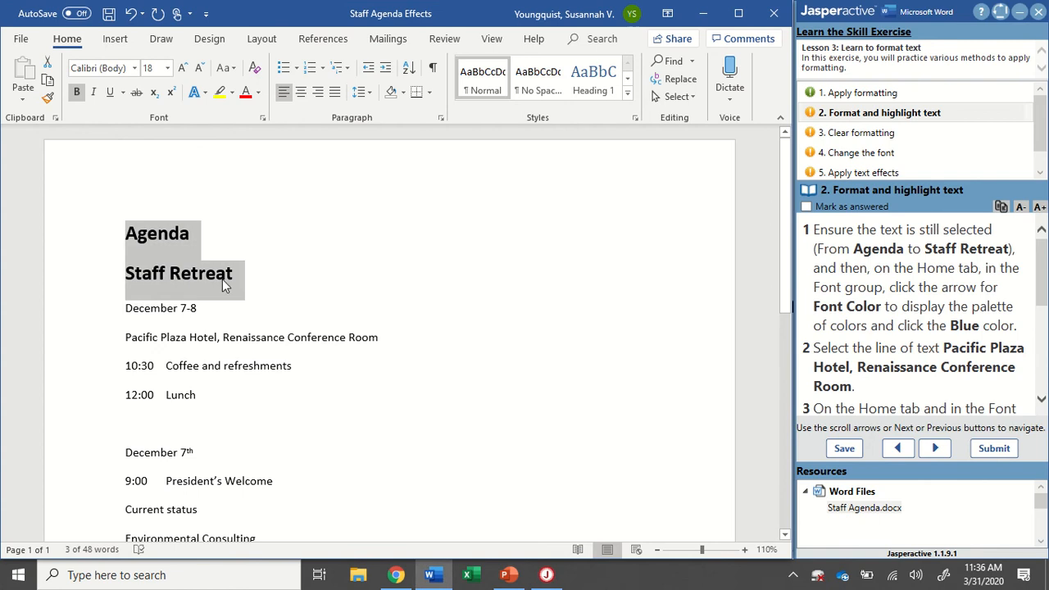
mouse_move(180, 238)
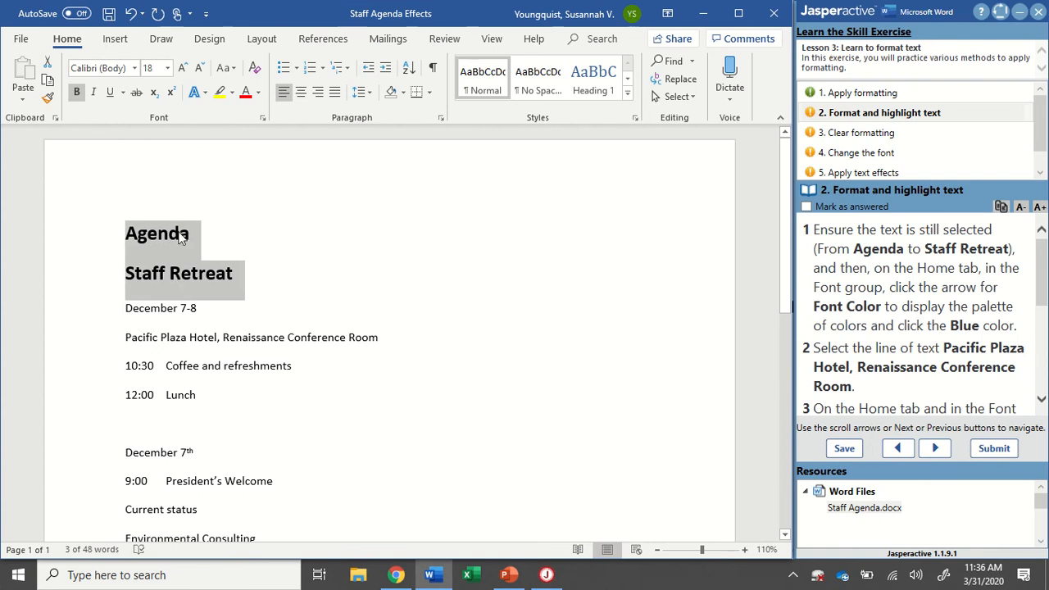
mouse_move(131, 238)
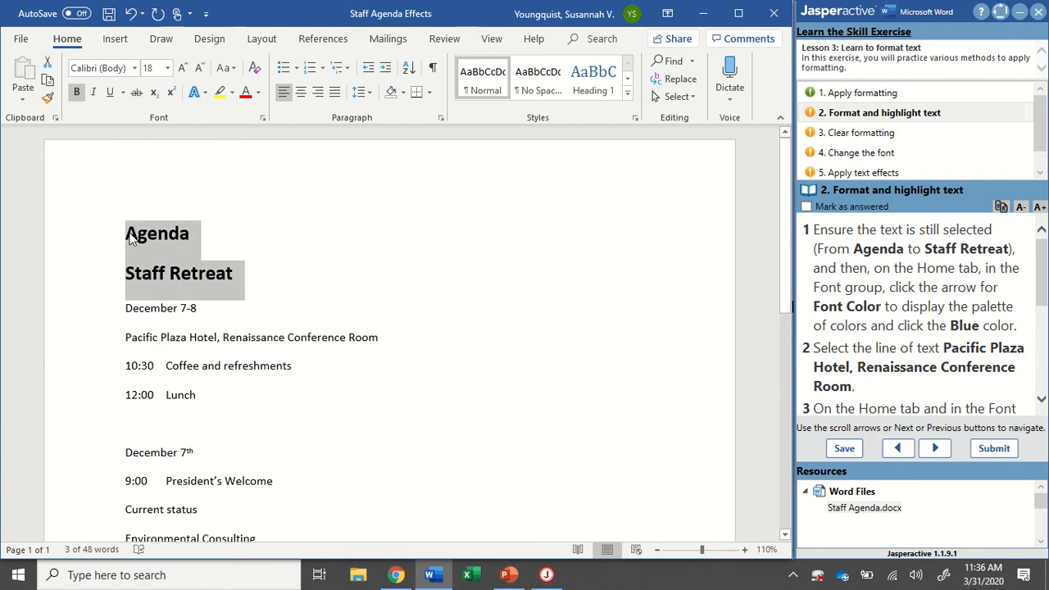
mouse_move(249, 278)
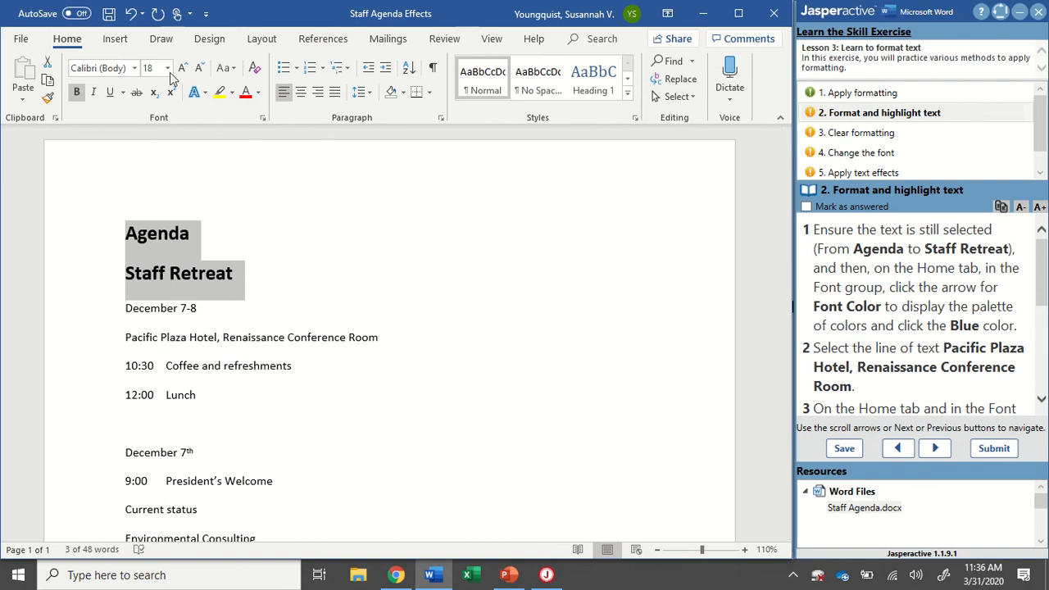
Colour the Agenda and Staff Retreat titles blue from the Font Color standard colours
click(67, 39)
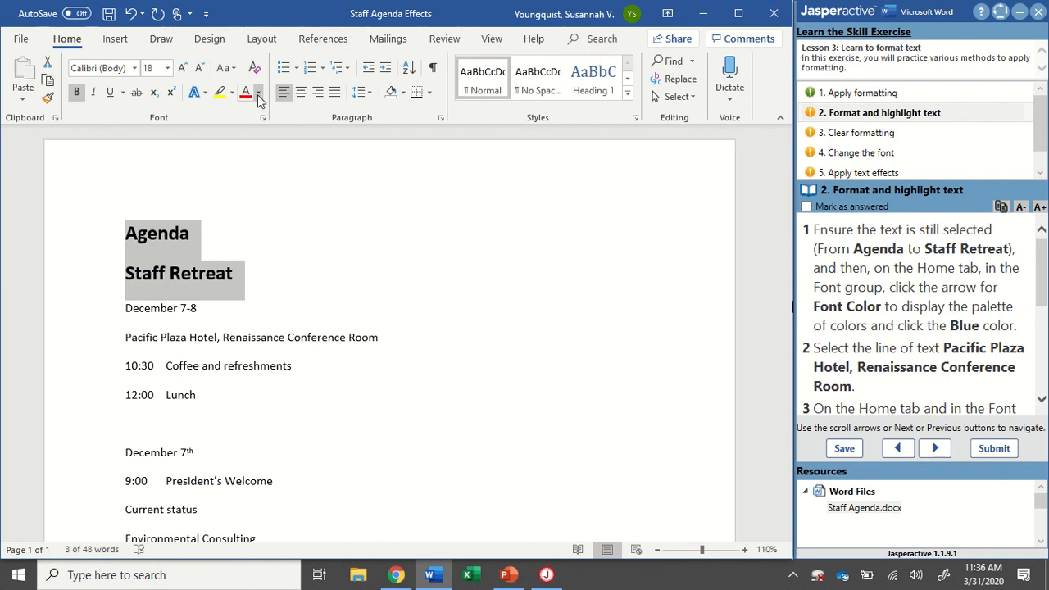
click(259, 92)
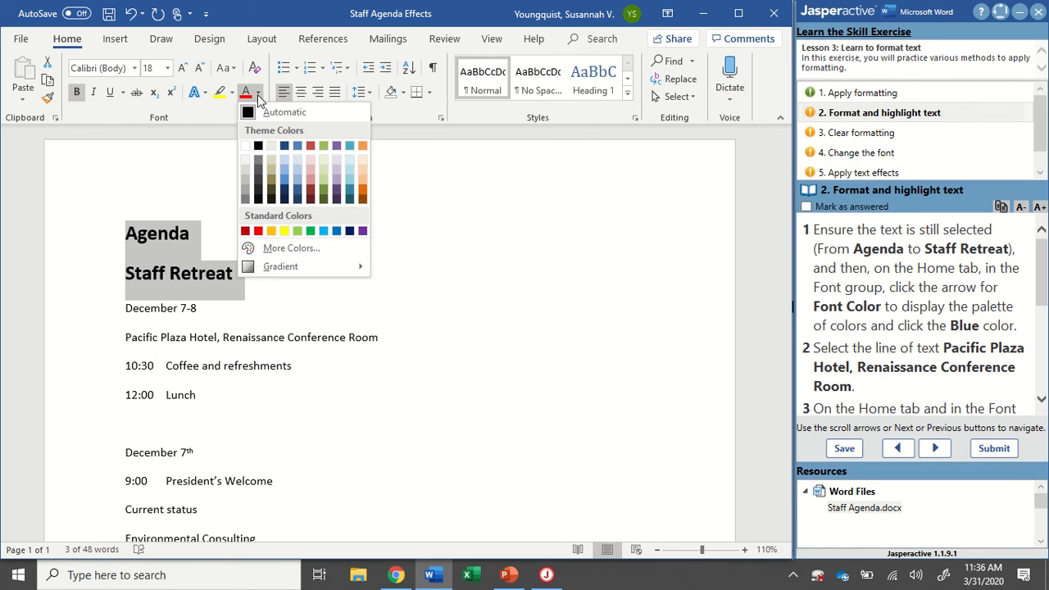
mouse_move(296, 172)
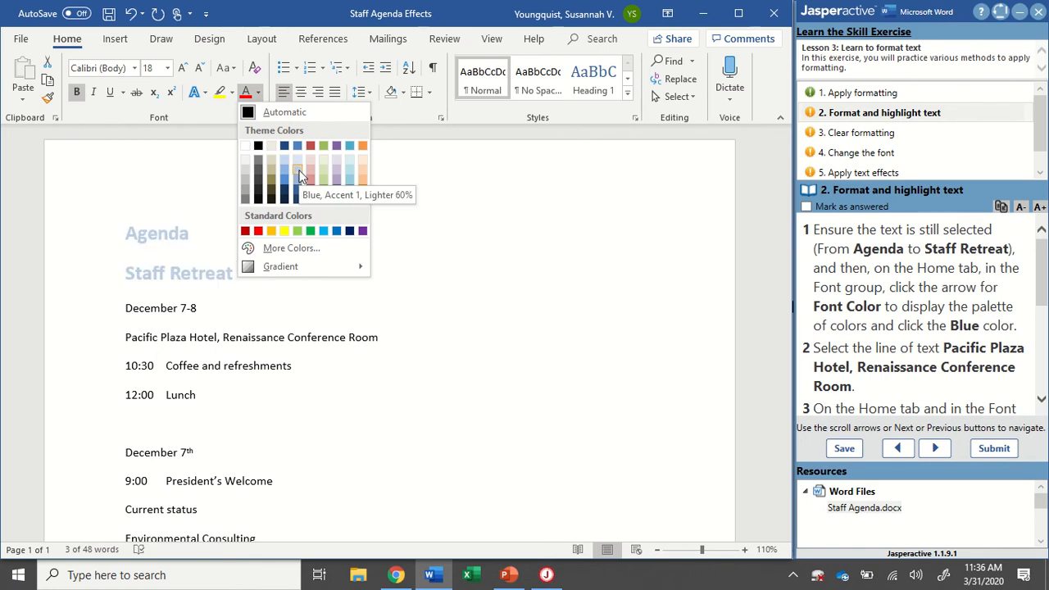
mouse_move(334, 182)
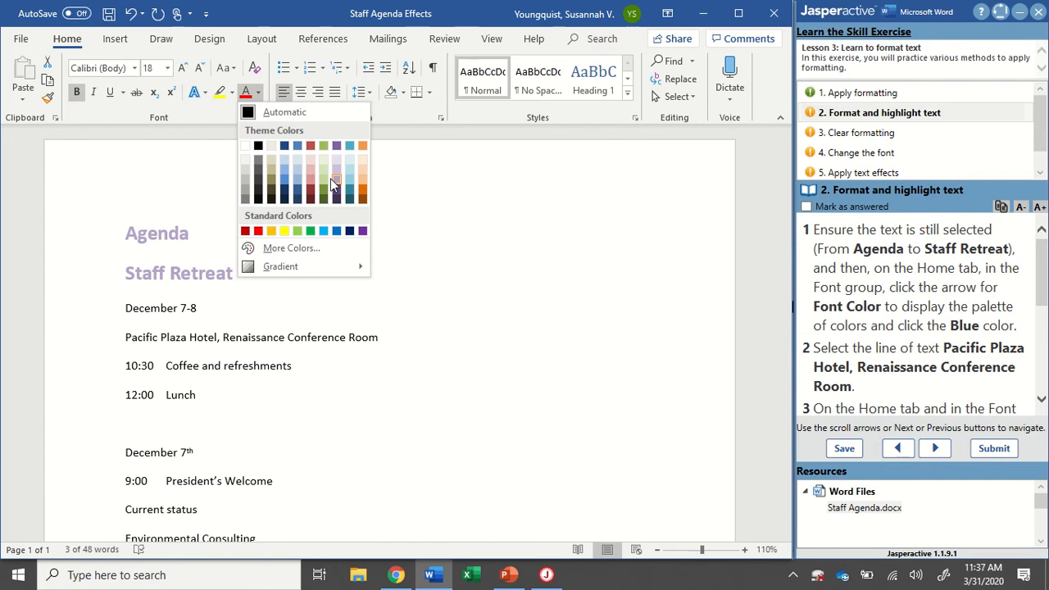
mouse_move(336, 182)
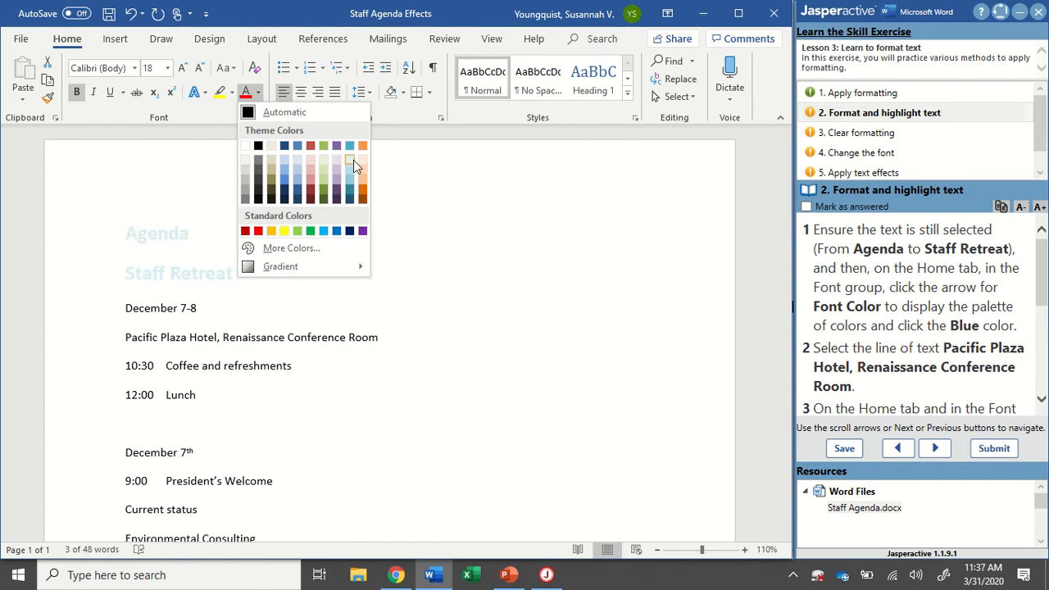
mouse_move(349, 159)
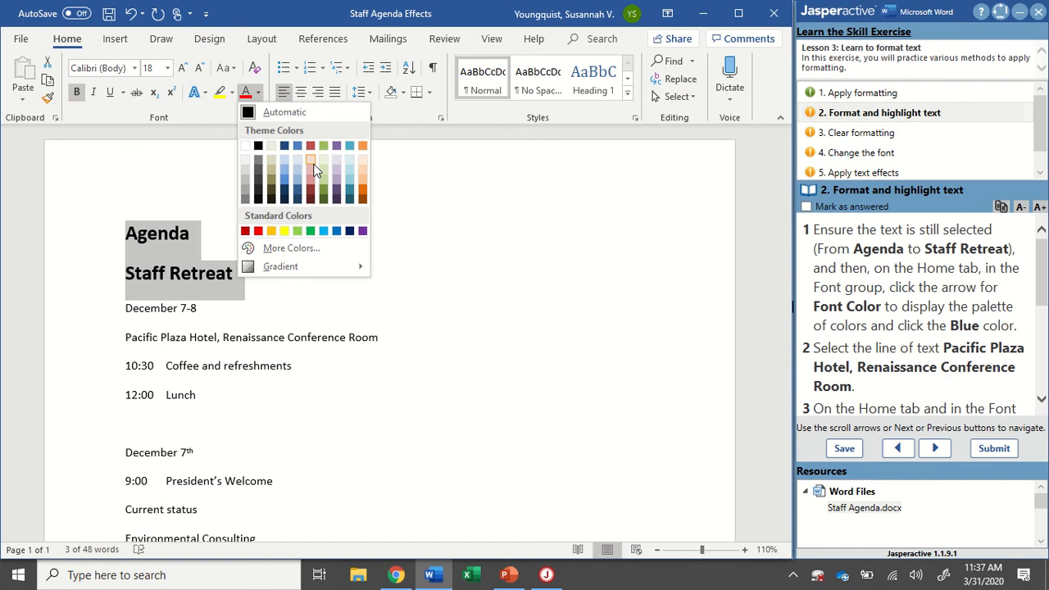
click(309, 230)
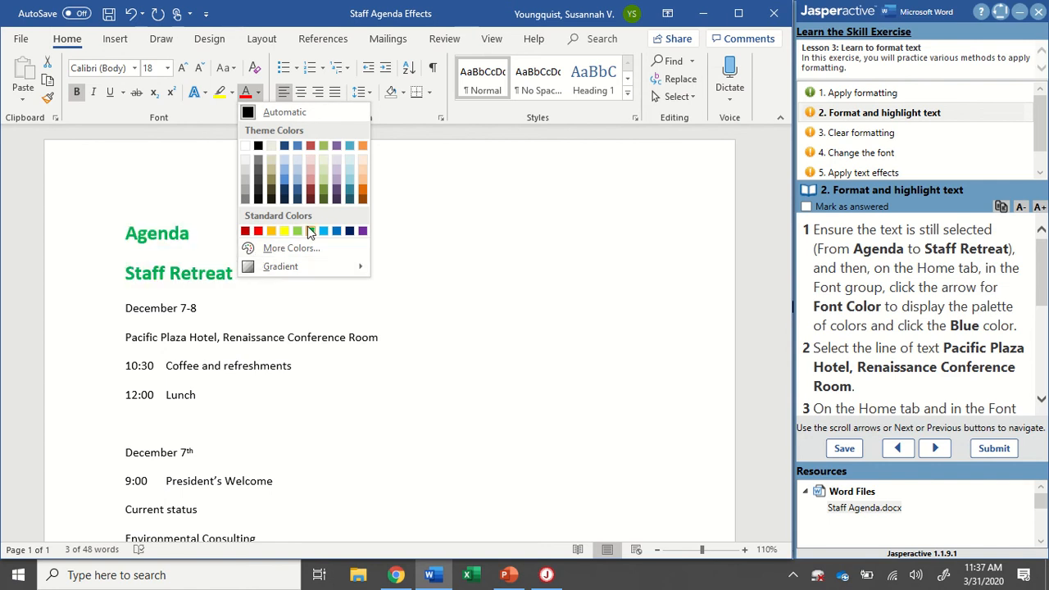
click(336, 229)
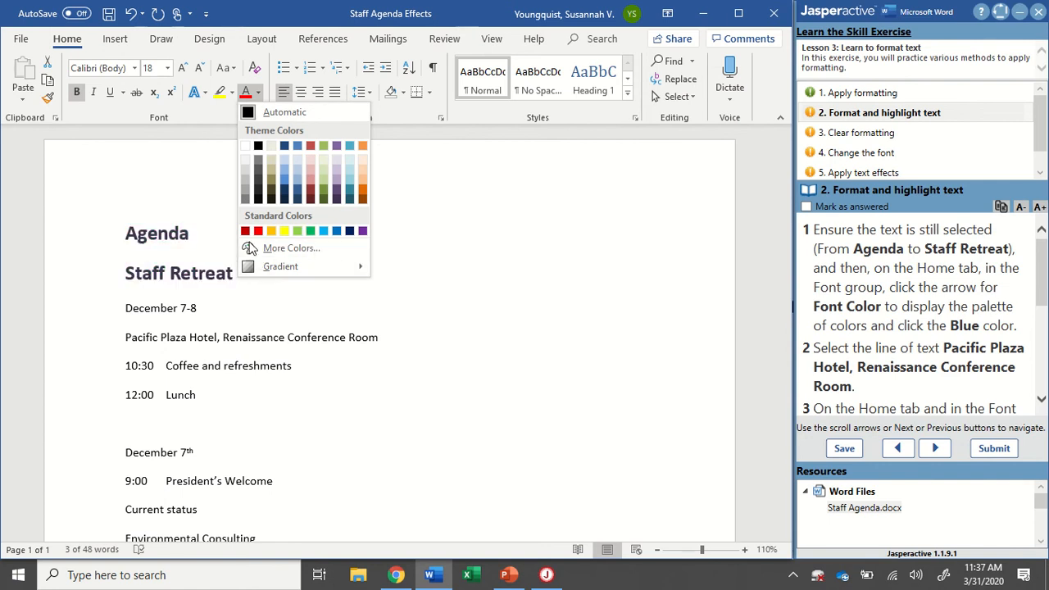
click(285, 230)
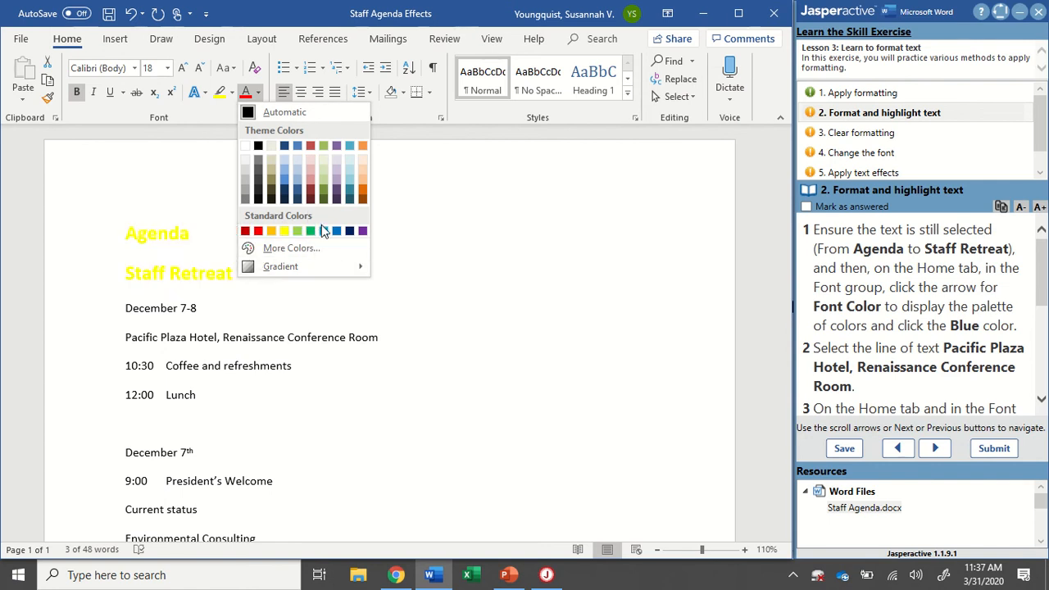
click(336, 229)
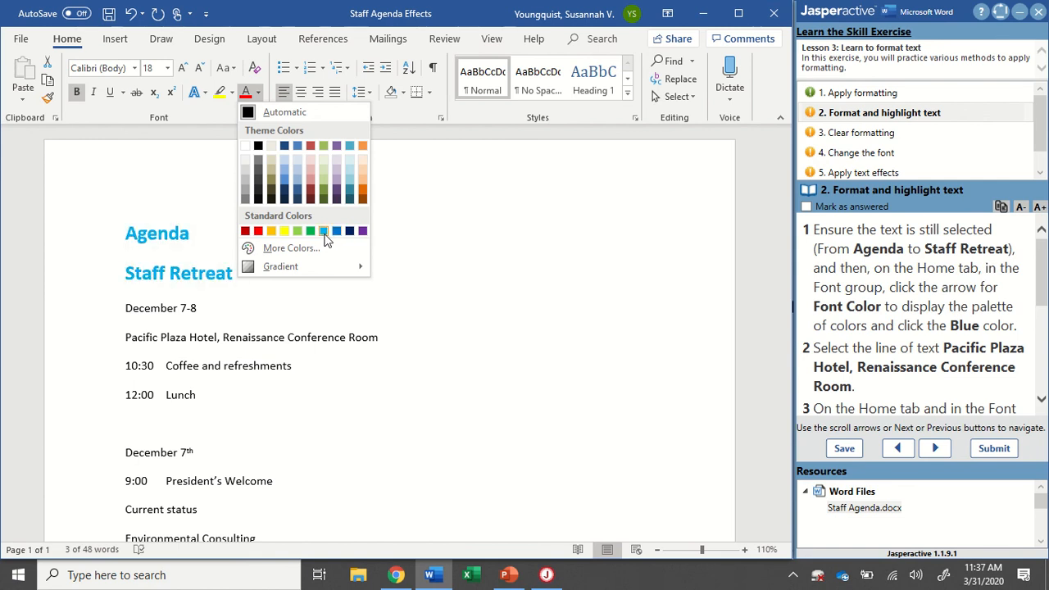
mouse_move(321, 230)
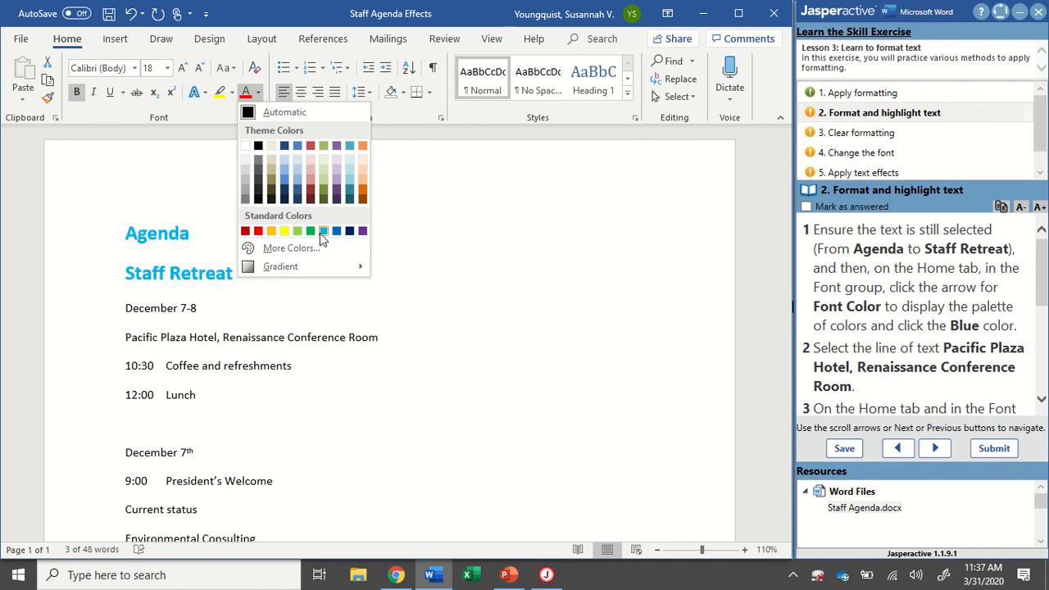
mouse_move(323, 230)
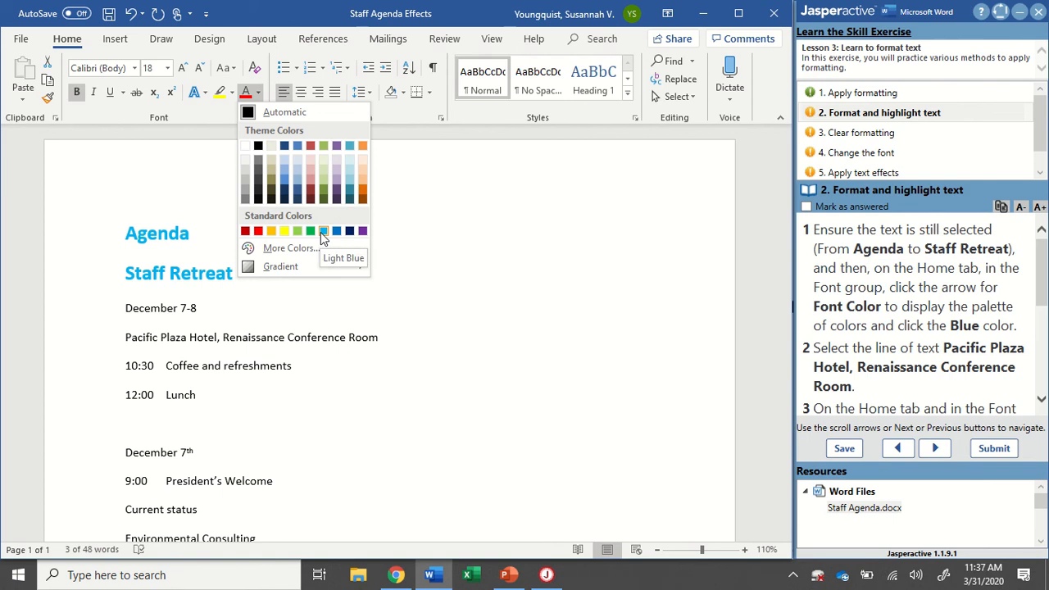
mouse_move(336, 229)
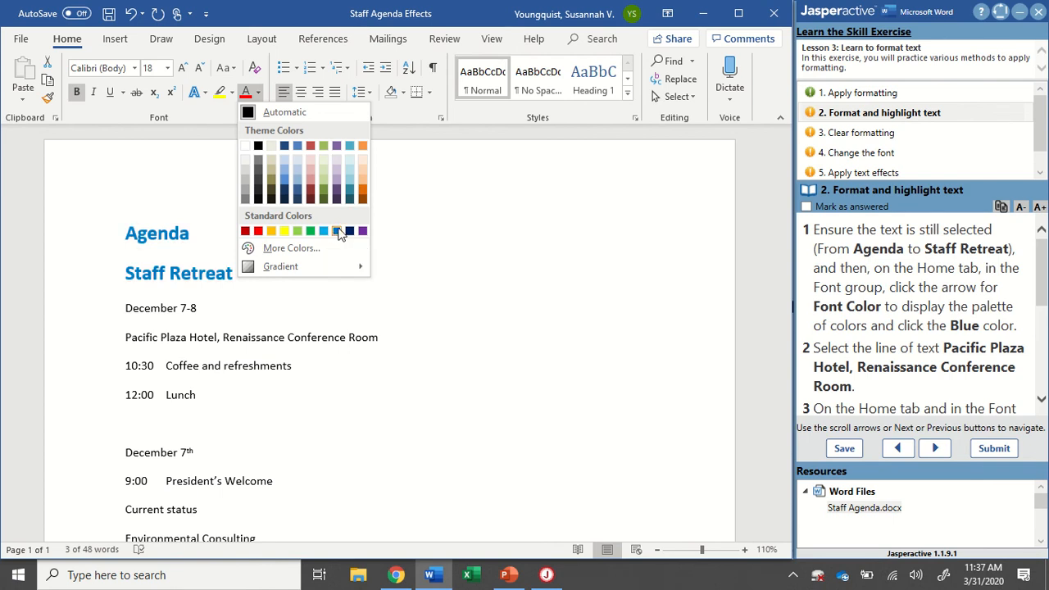
mouse_move(336, 229)
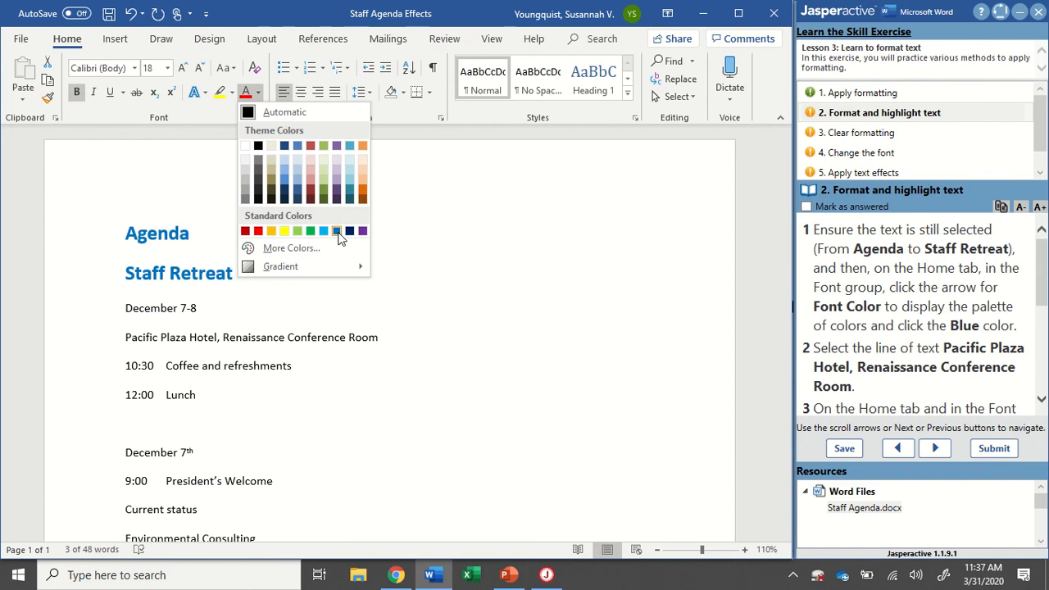
click(336, 229)
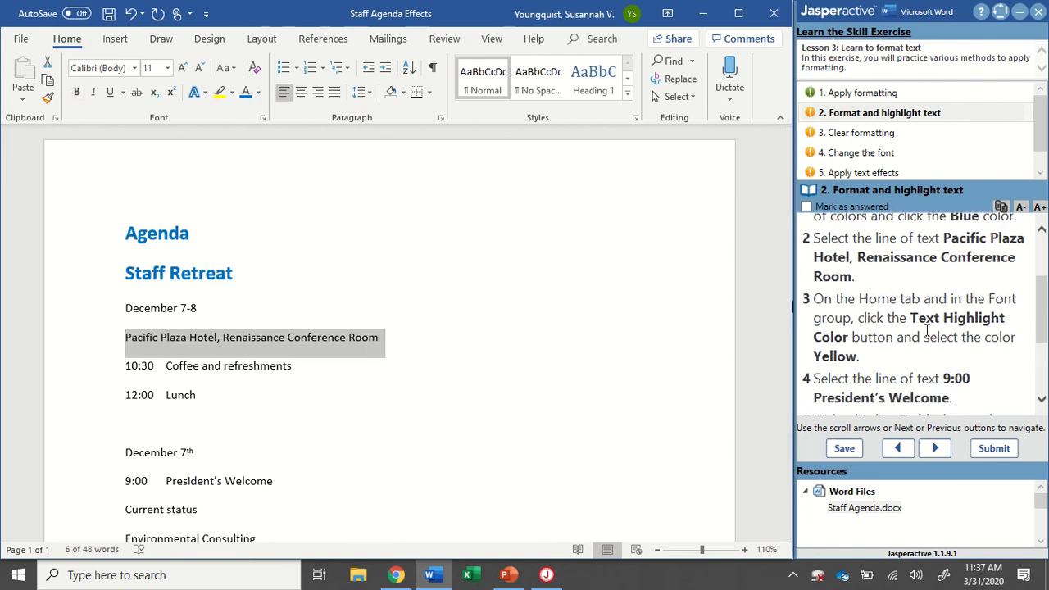
Highlight the Pacific Plaza Hotel, Renaissance Conference Room line in yellow
scroll(down, 3)
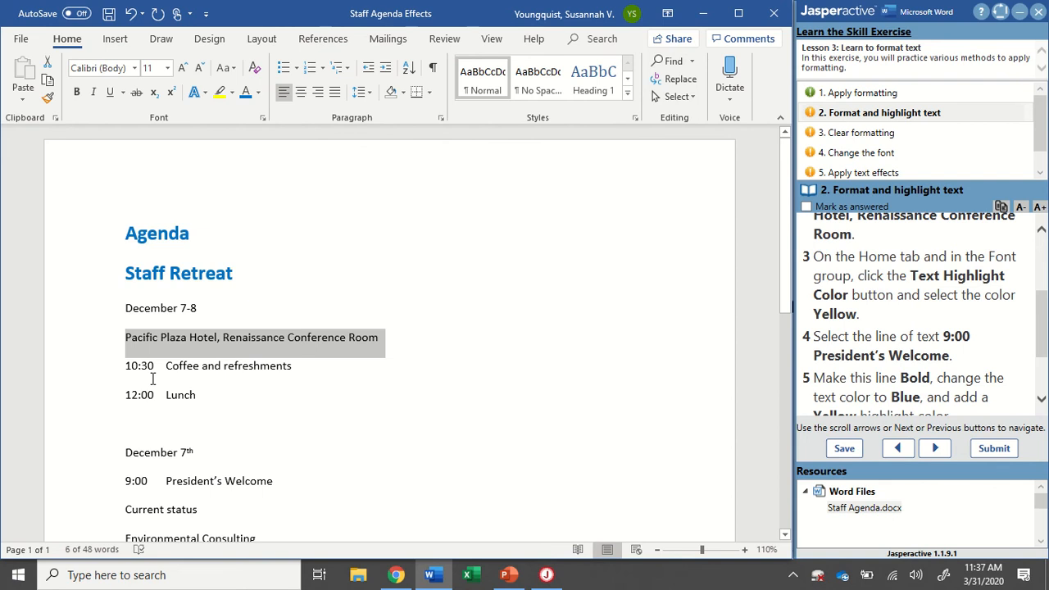
mouse_move(133, 379)
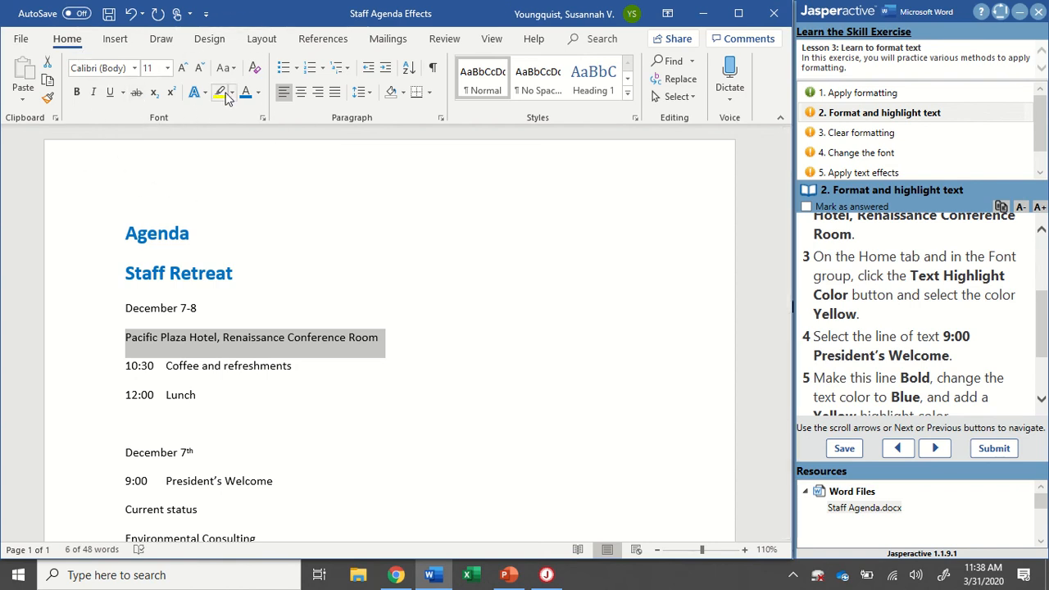
mouse_move(220, 92)
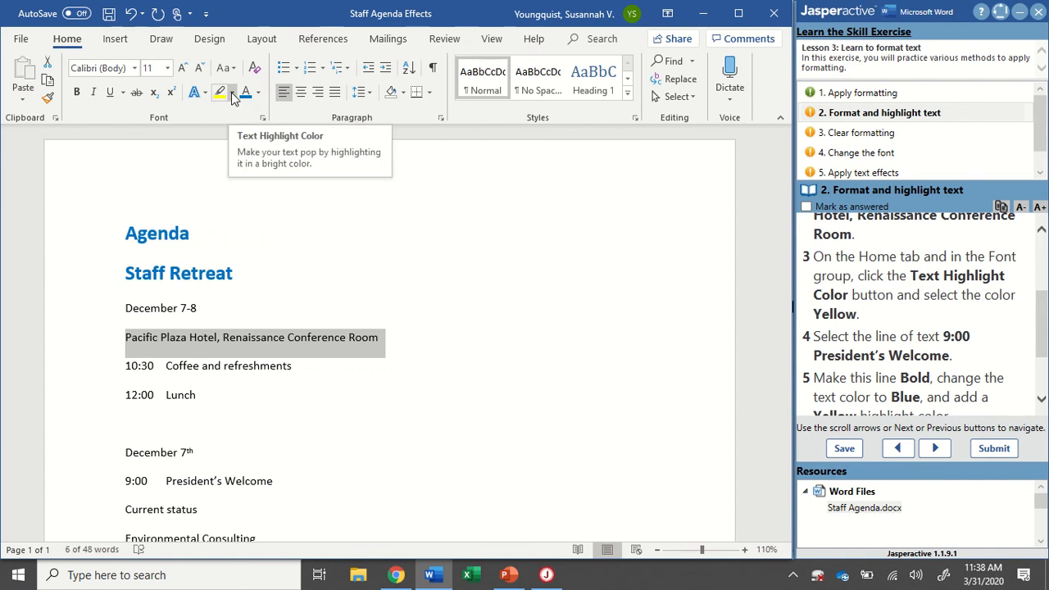
click(233, 92)
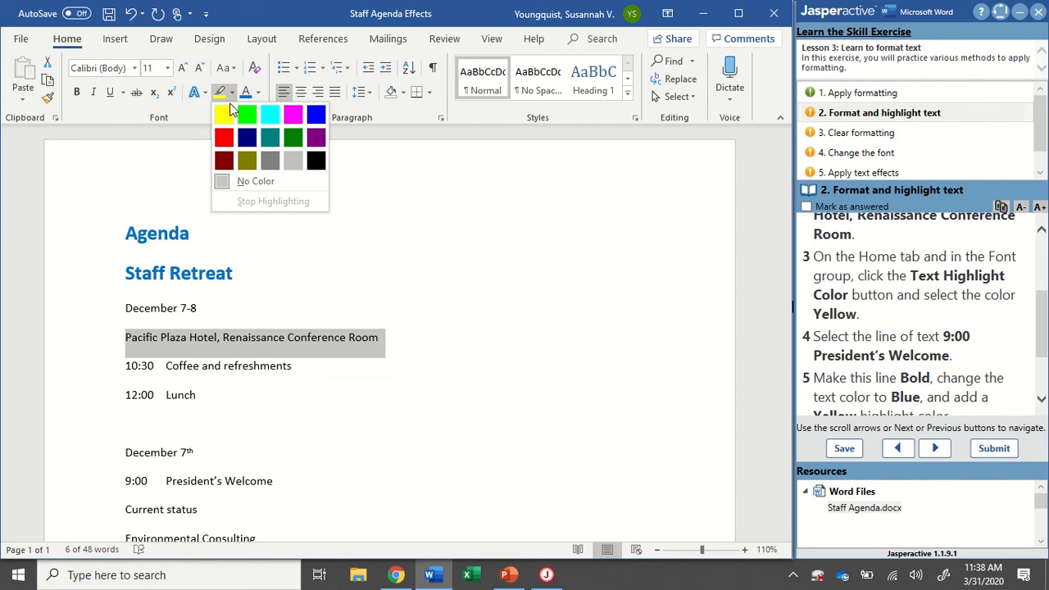
click(223, 115)
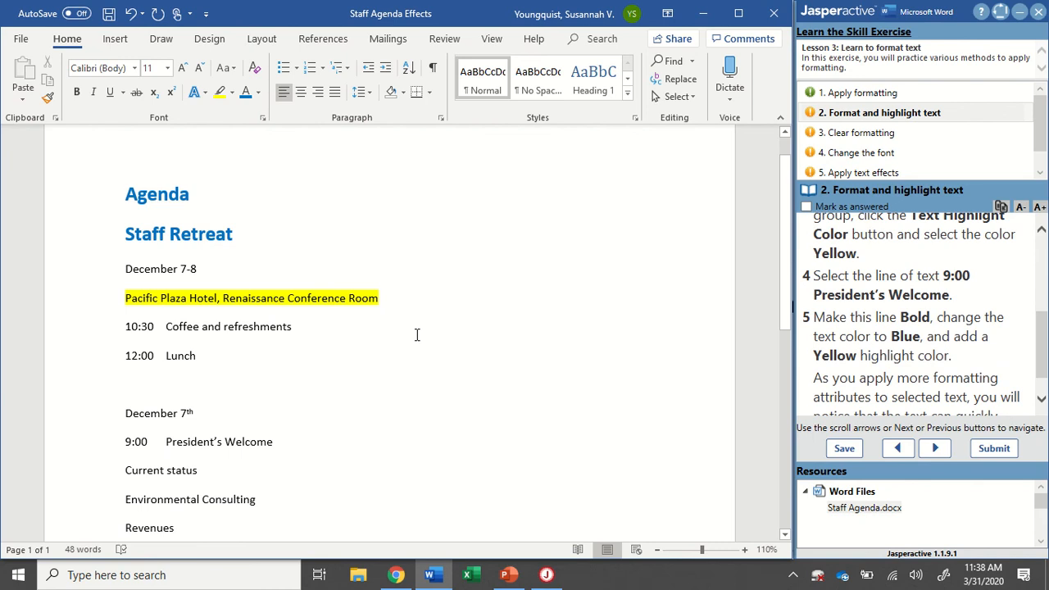
Make the 9:00 President's Welcome line bold and highlight it yellow
scroll(down, 3)
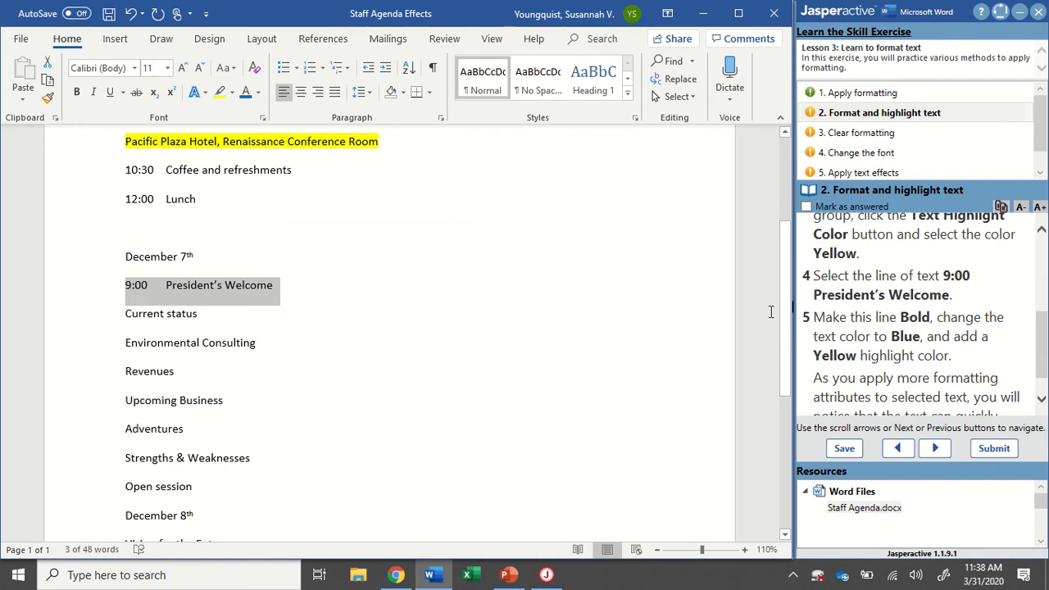
scroll(down, 3)
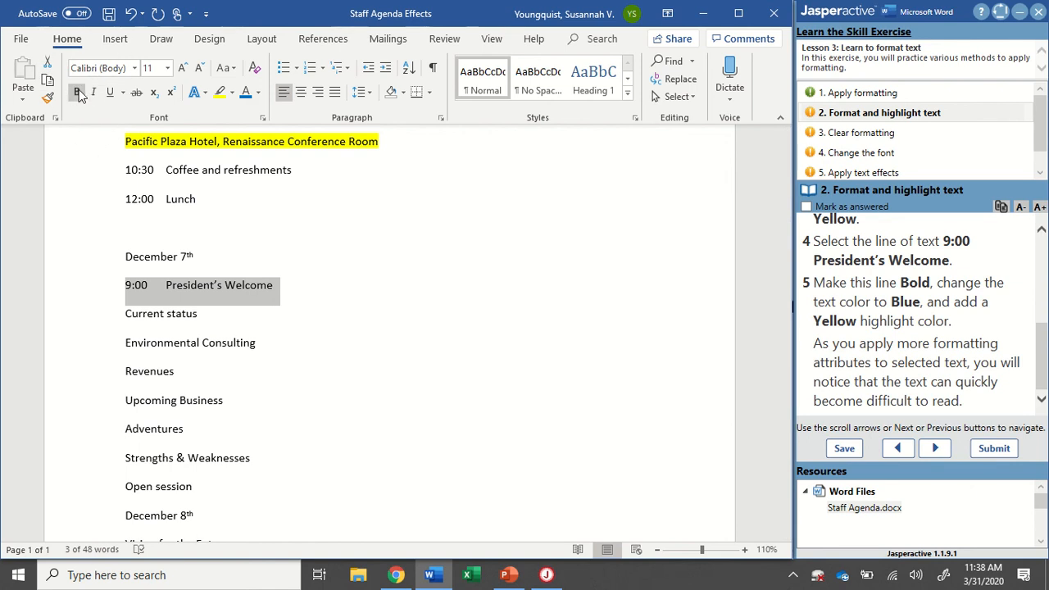
click(77, 92)
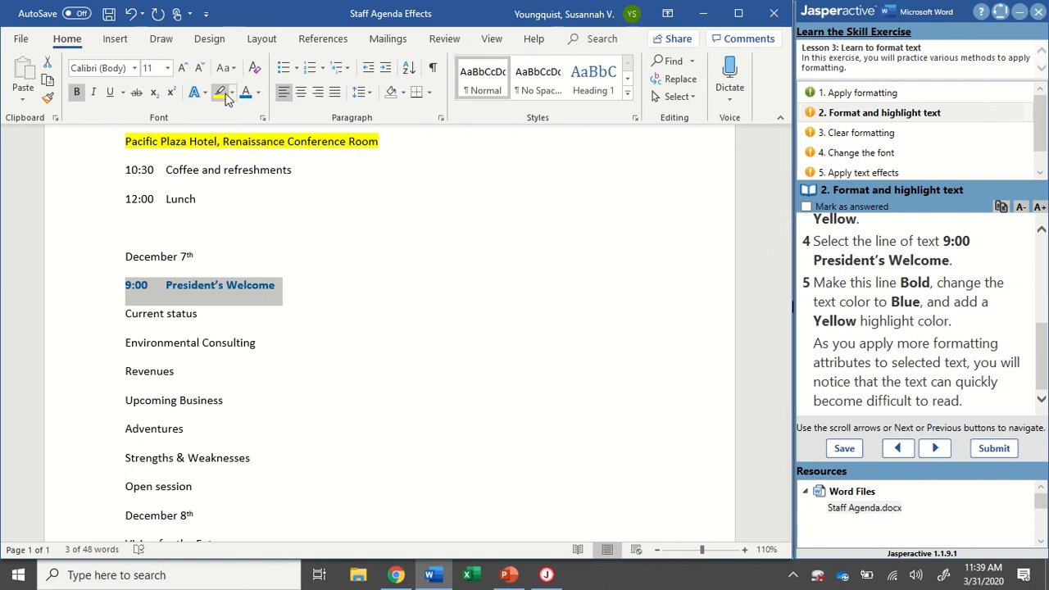
mouse_move(219, 92)
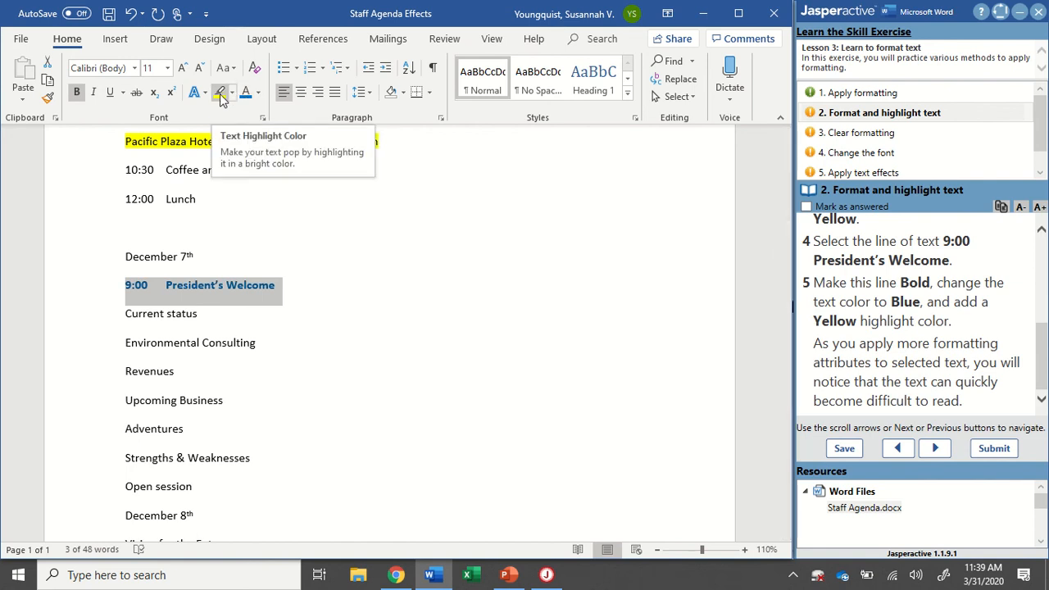
click(218, 92)
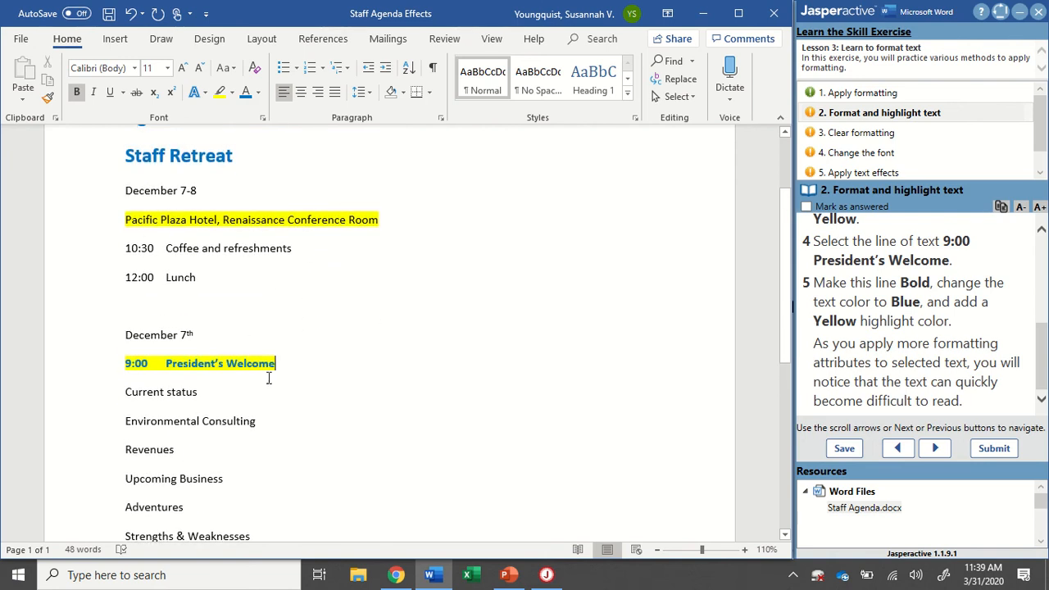
scroll(down, 3)
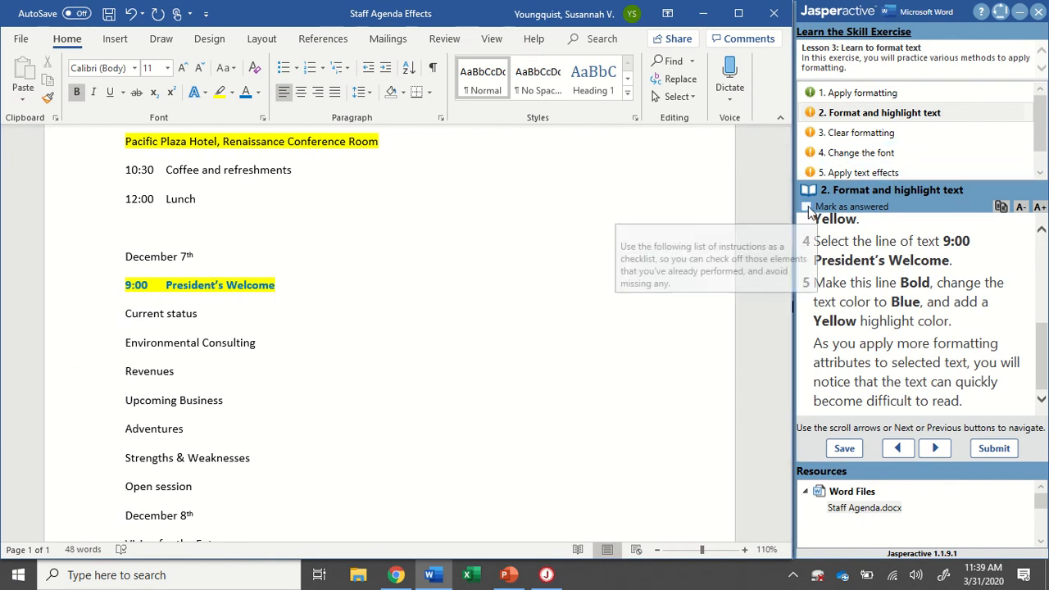
Mark the step answered, move to Clear formatting, and remove the welcome line's yellow highlight
click(806, 206)
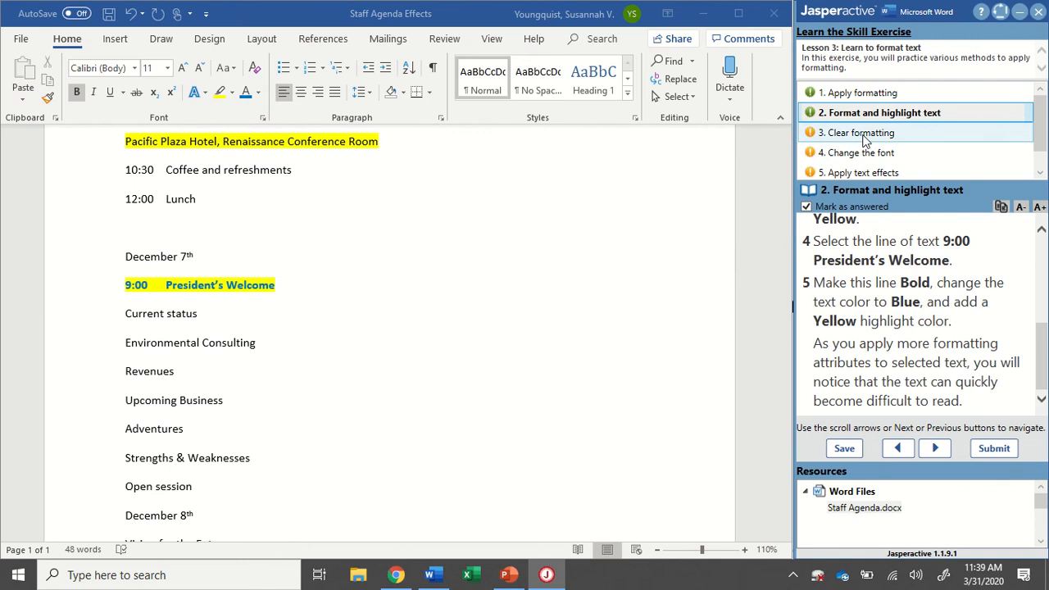
click(858, 131)
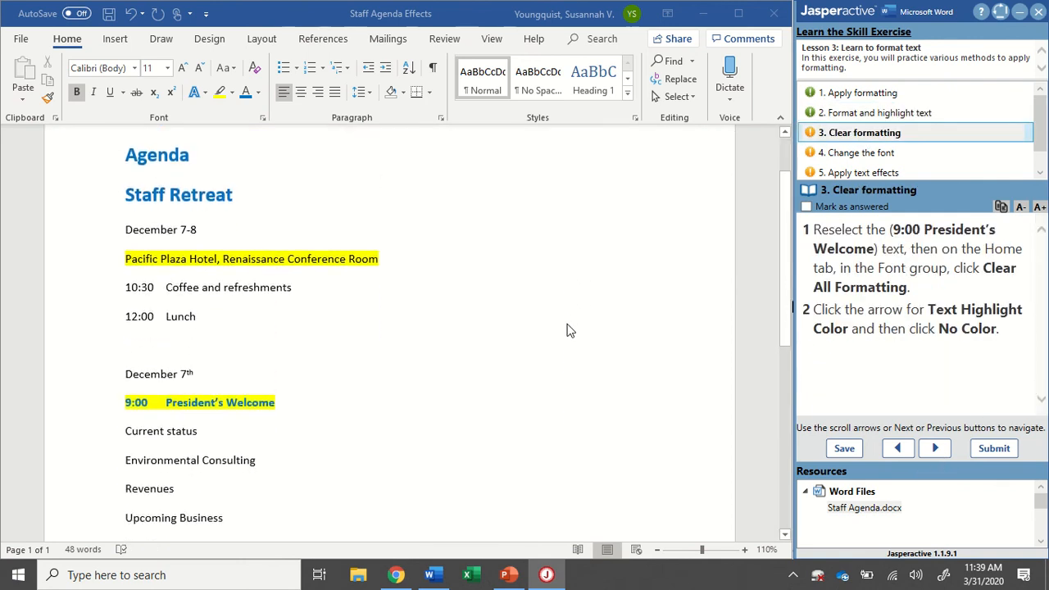
mouse_move(891, 253)
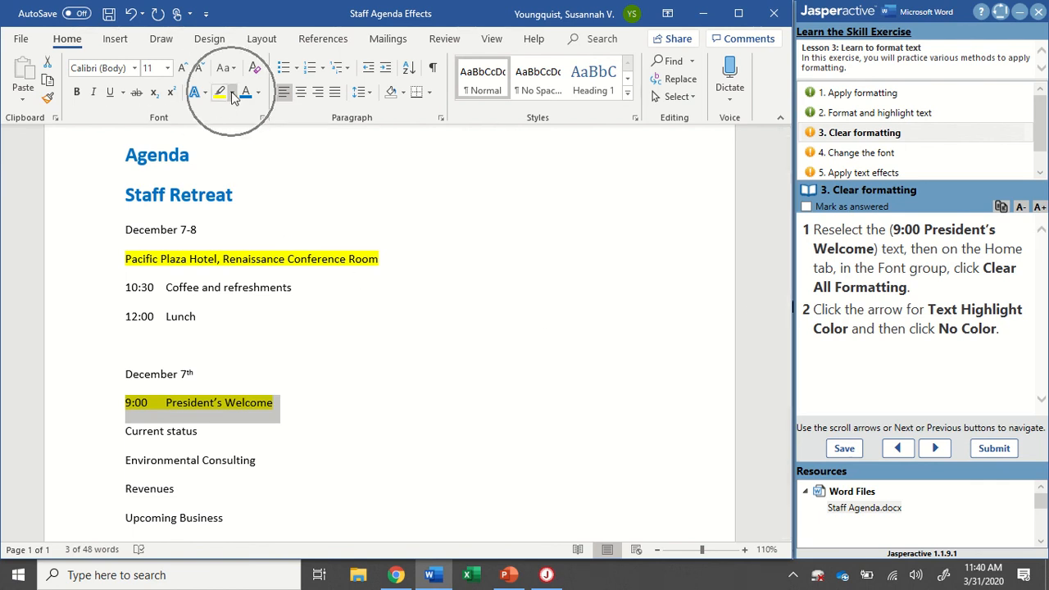
click(237, 92)
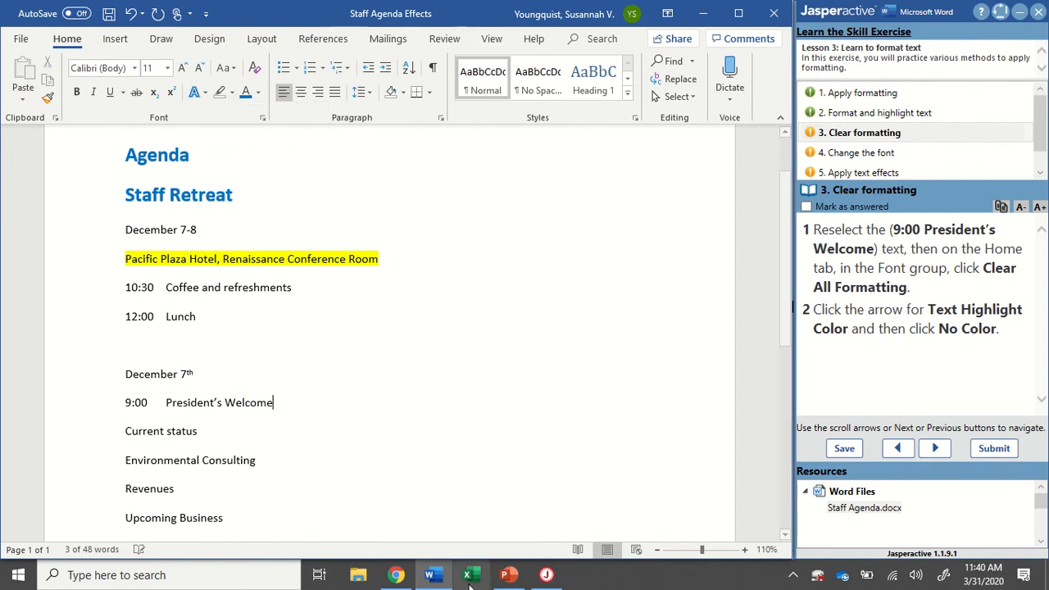
click(286, 403)
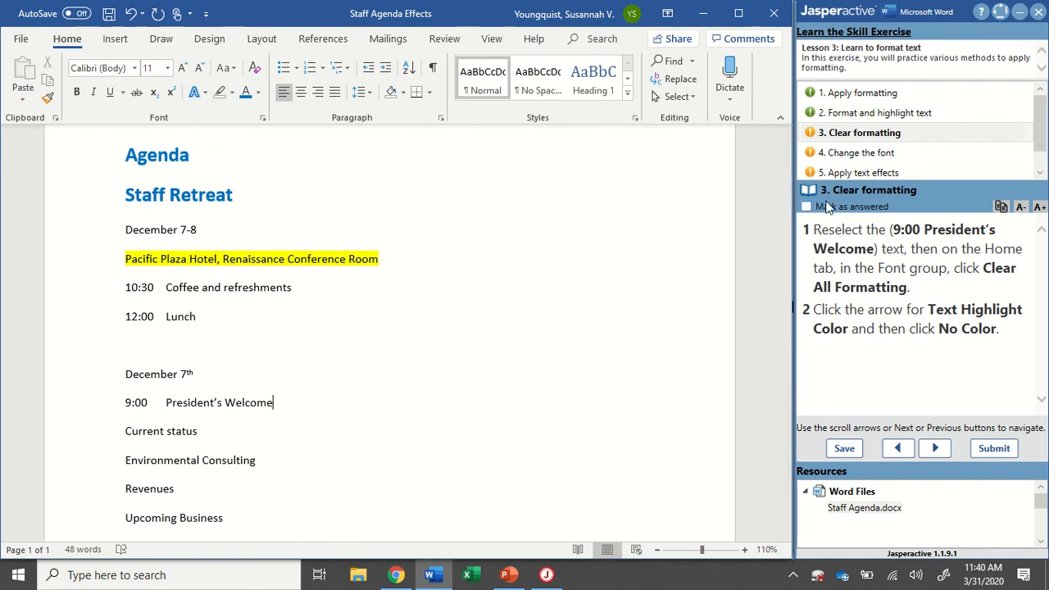
Set the Agenda and Staff Retreat titles to Verdana and mark the task answered
click(806, 207)
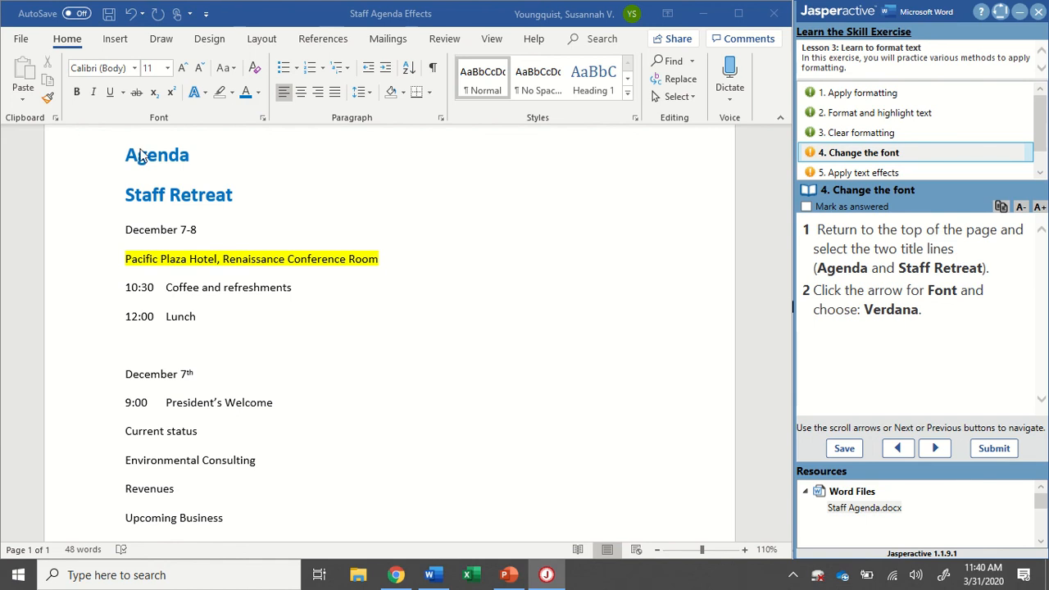
drag(125, 154, 232, 193)
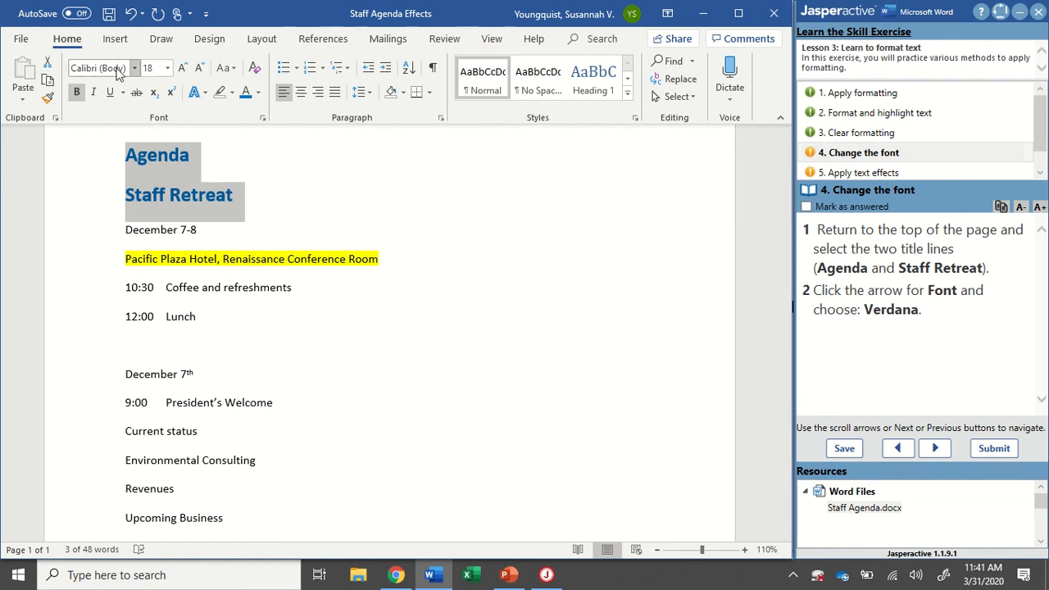
mouse_move(135, 72)
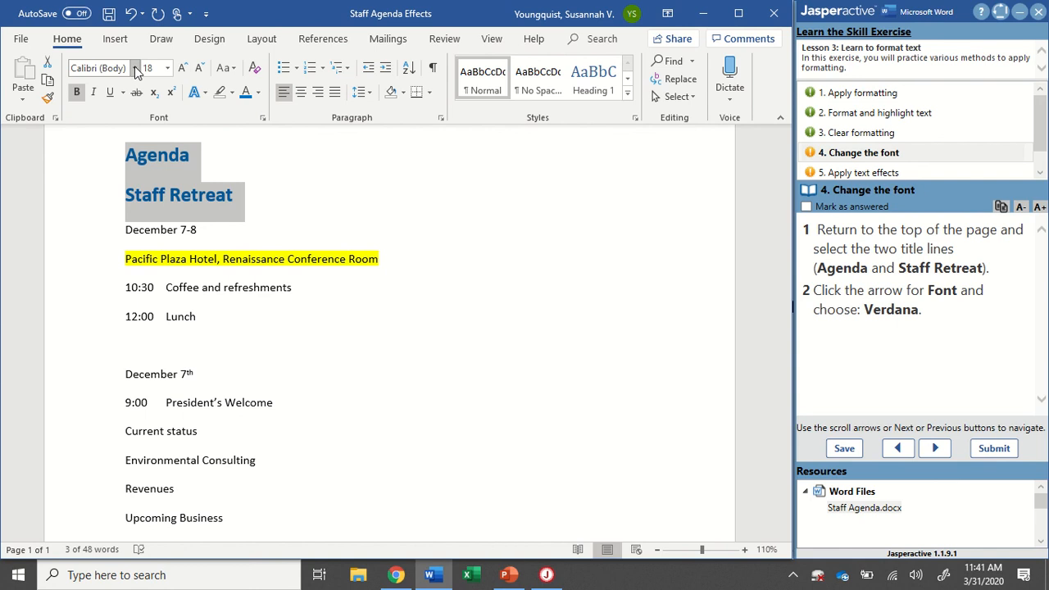
click(134, 69)
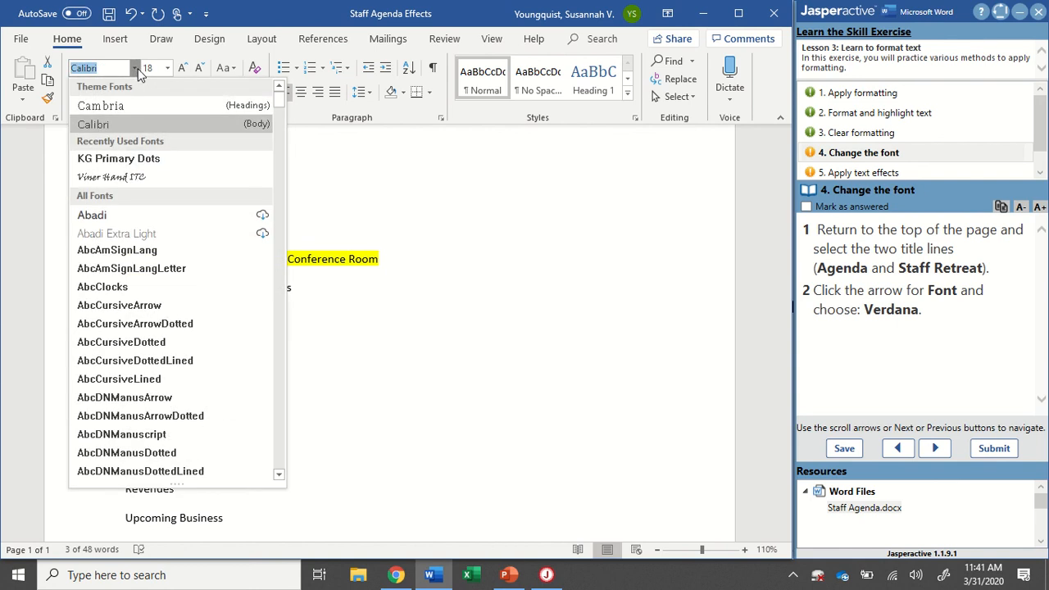
mouse_move(281, 102)
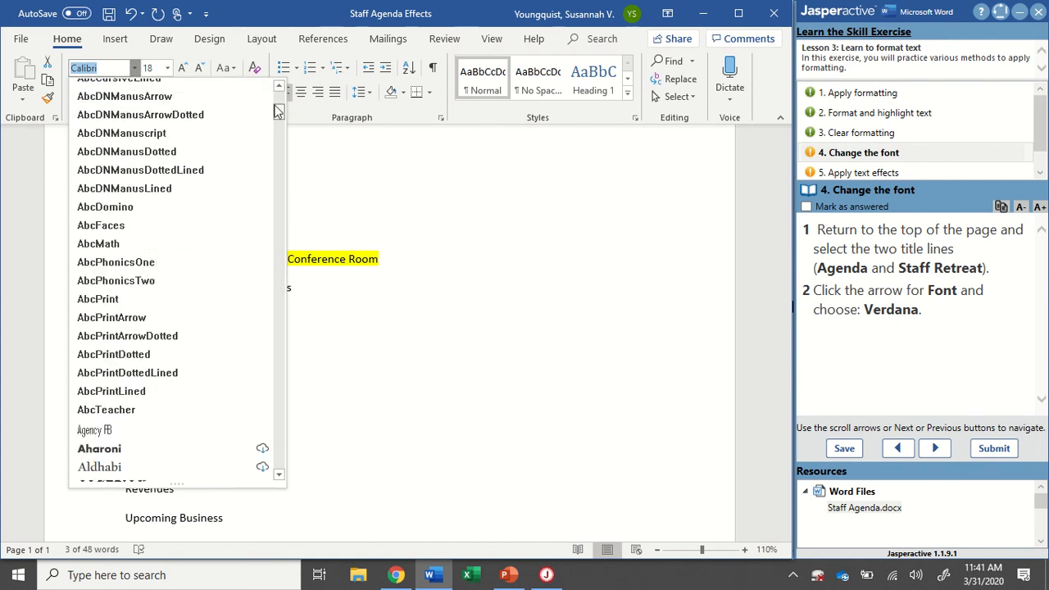
scroll(down, 3)
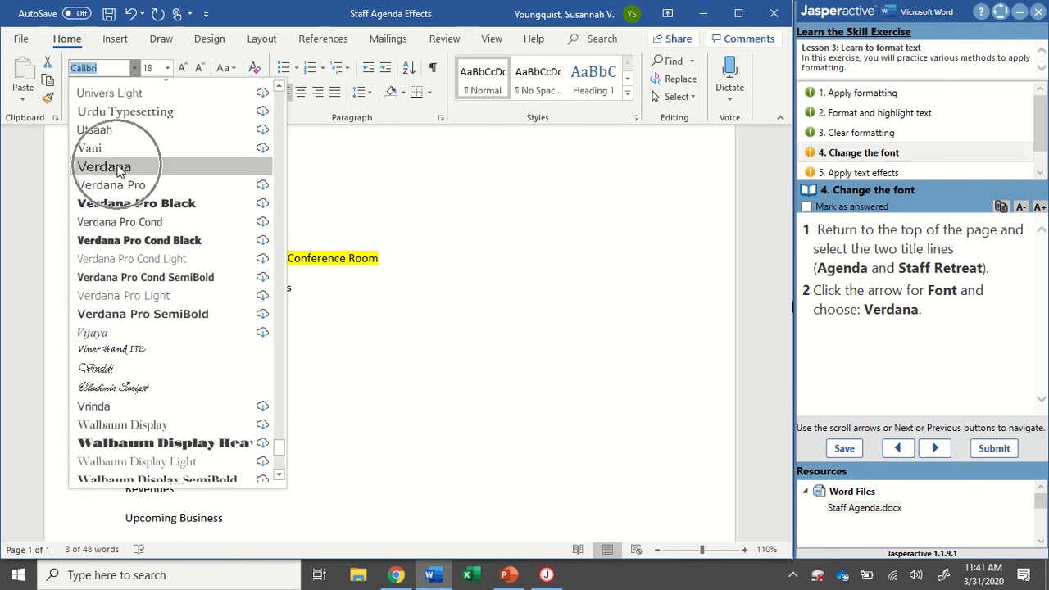
click(104, 167)
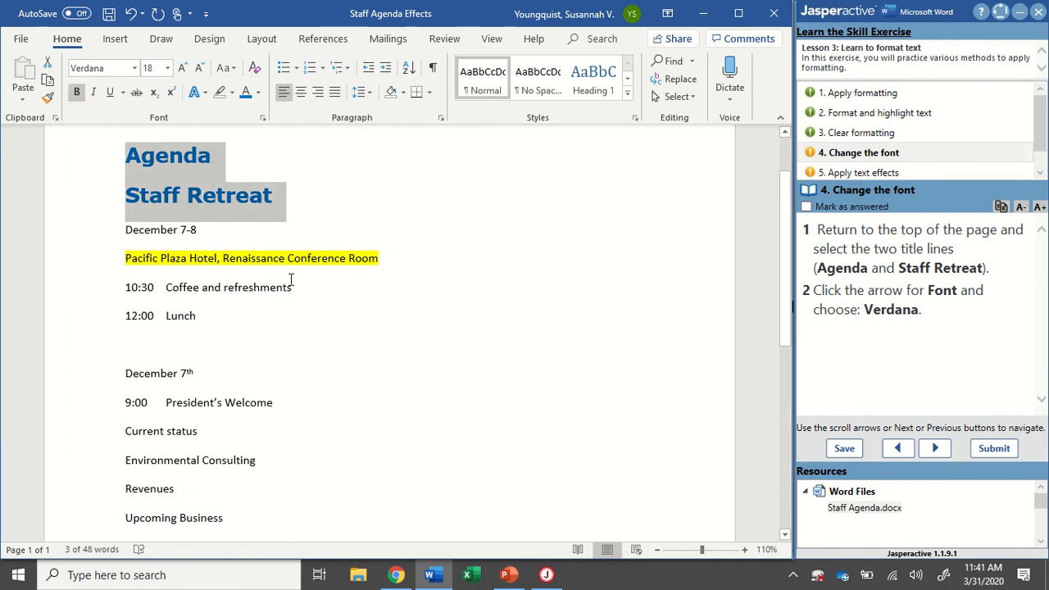
click(806, 206)
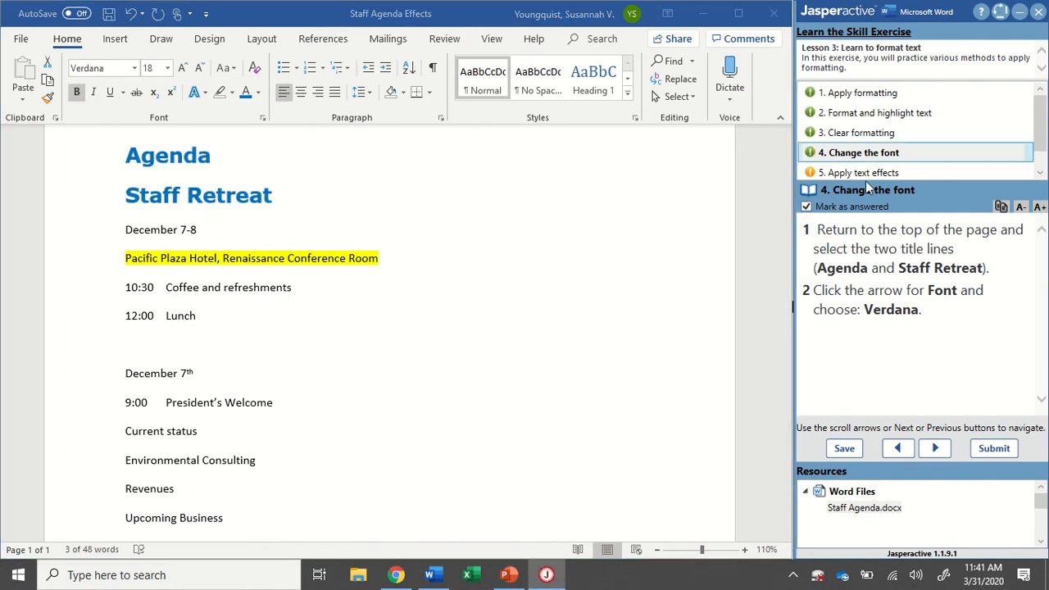
Apply Gradient Fill: Aqua, Accent color 5; Reflection to the Agenda and Staff Retreat titles
click(934, 447)
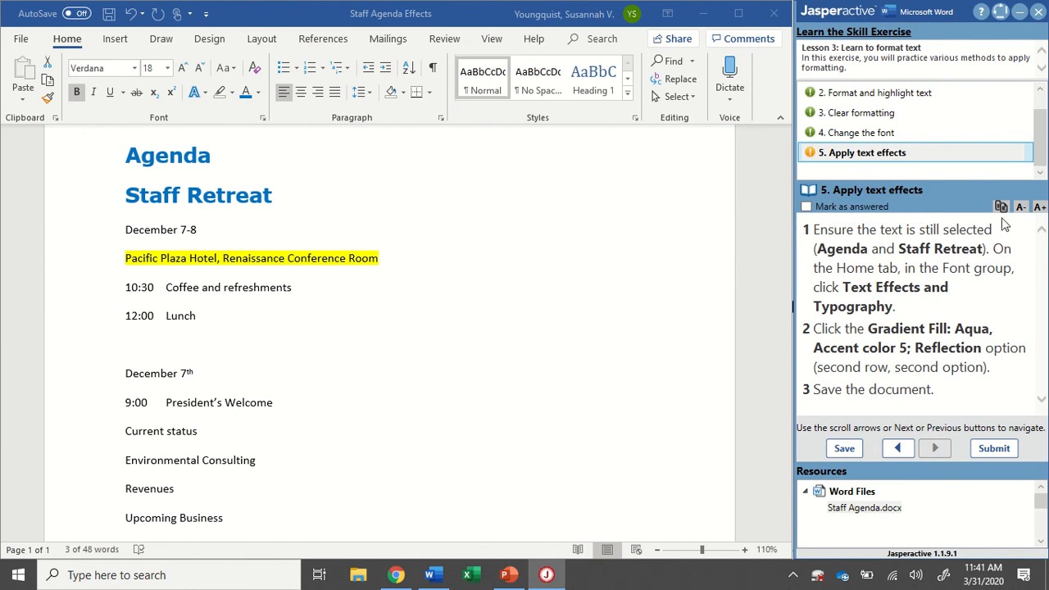
mouse_move(1029, 342)
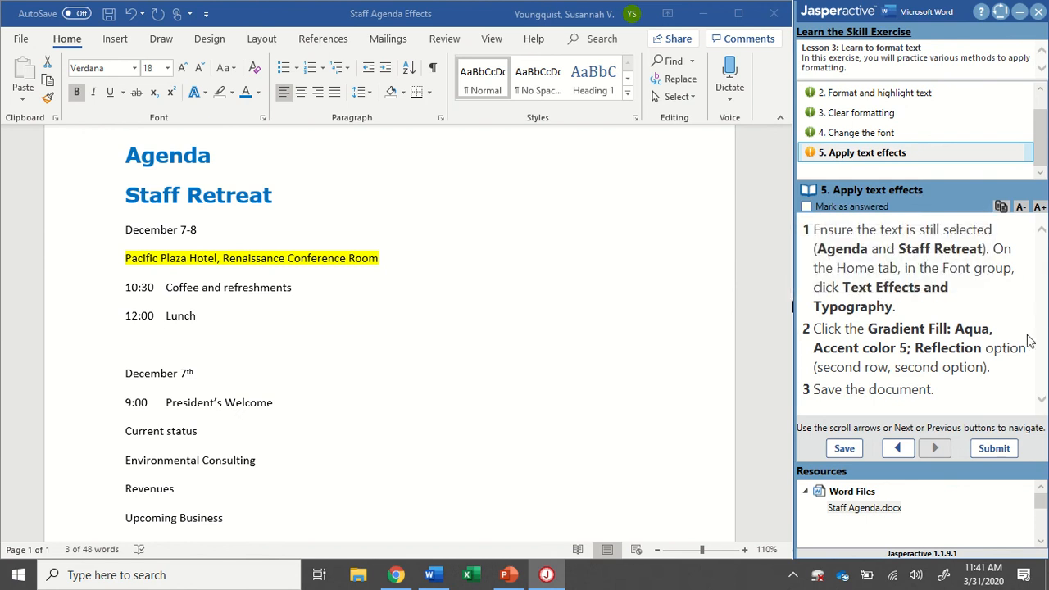
mouse_move(1004, 330)
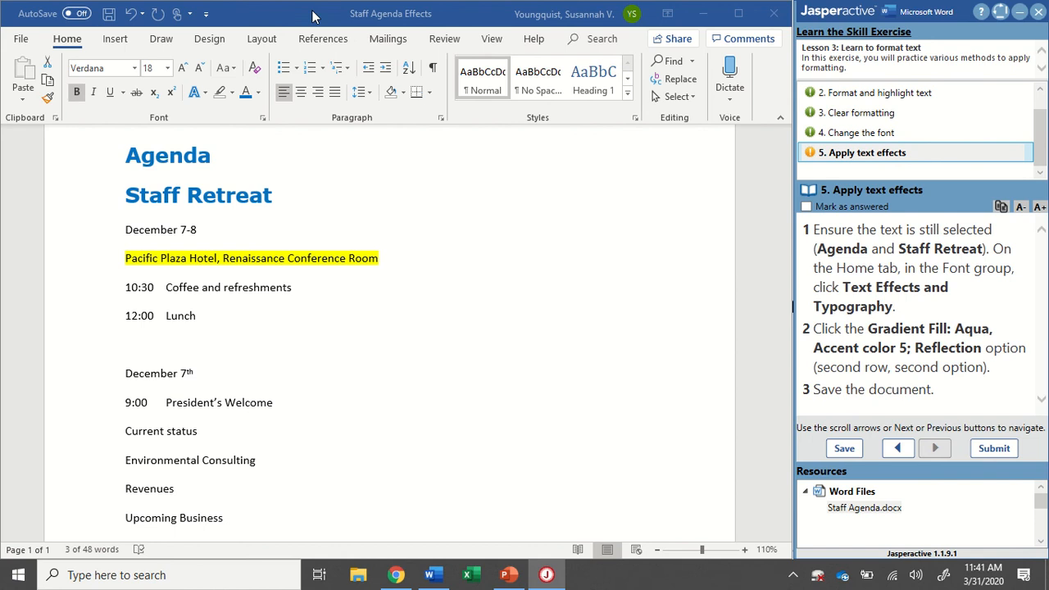
drag(125, 154, 272, 210)
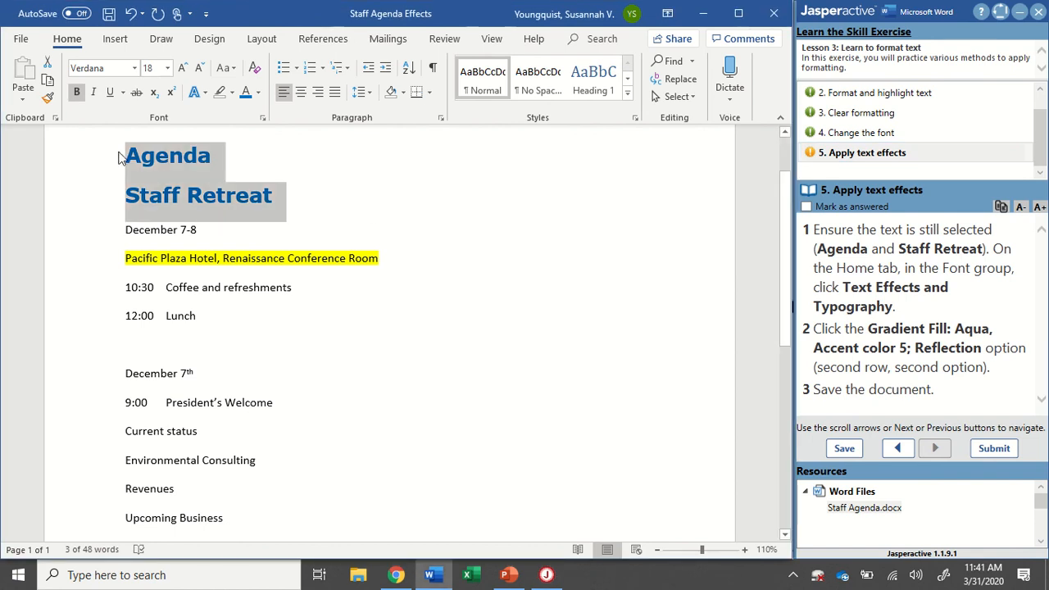
mouse_move(180, 167)
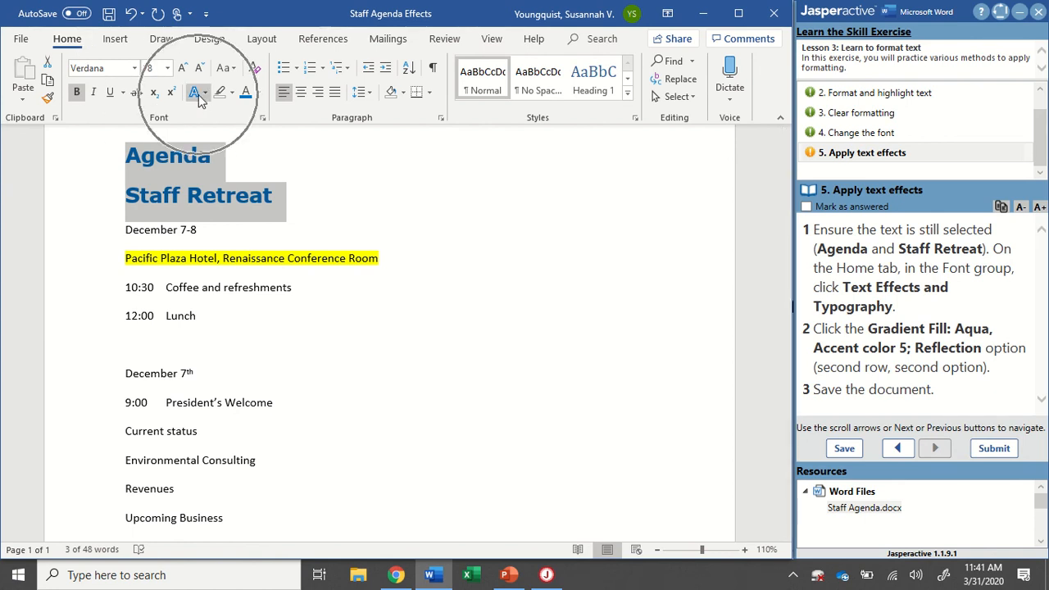
click(161, 67)
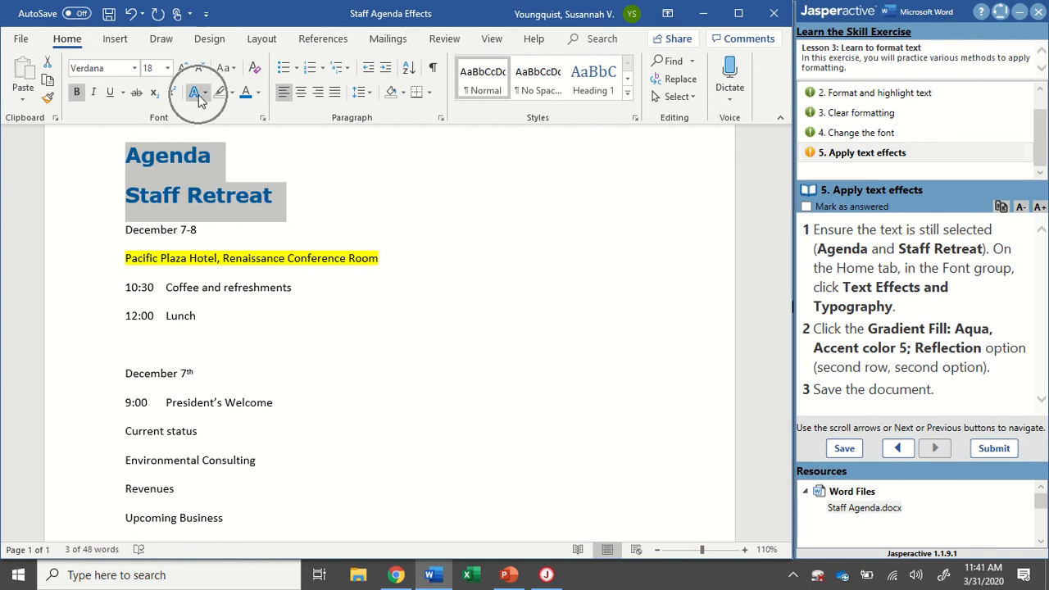
click(197, 92)
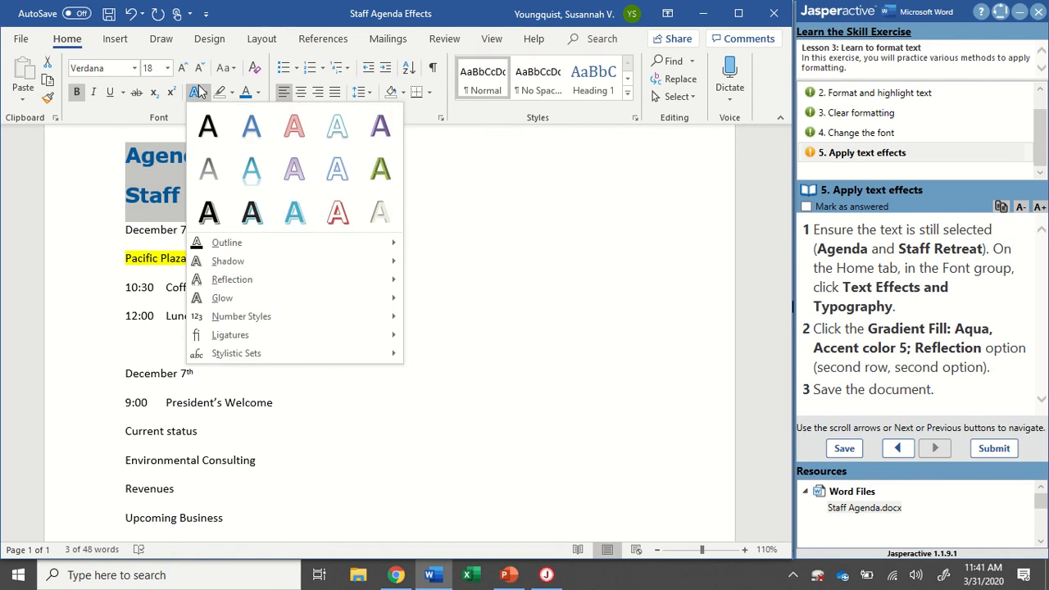
mouse_move(220, 107)
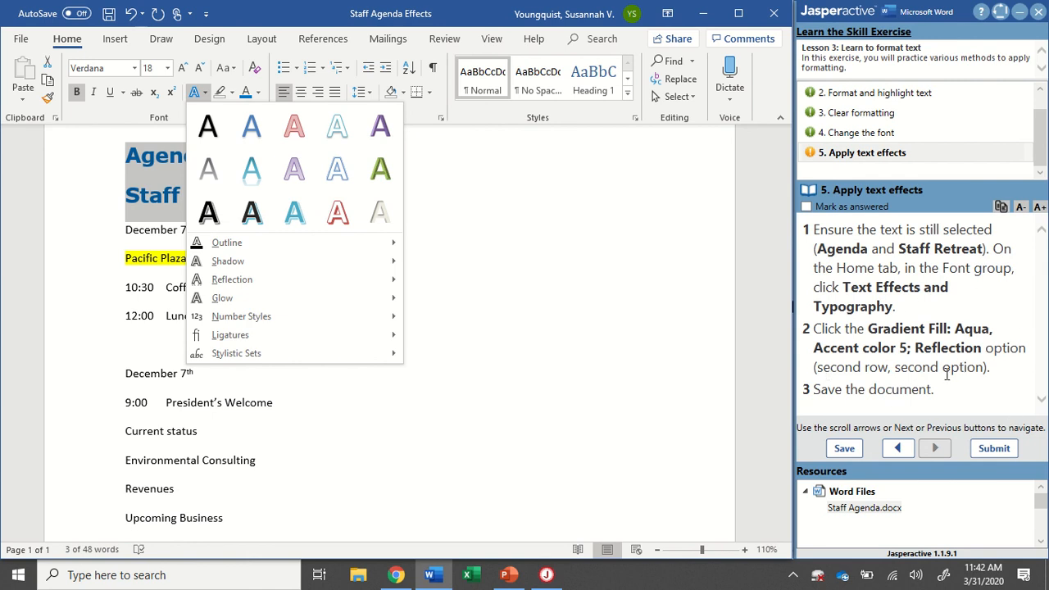
click(294, 125)
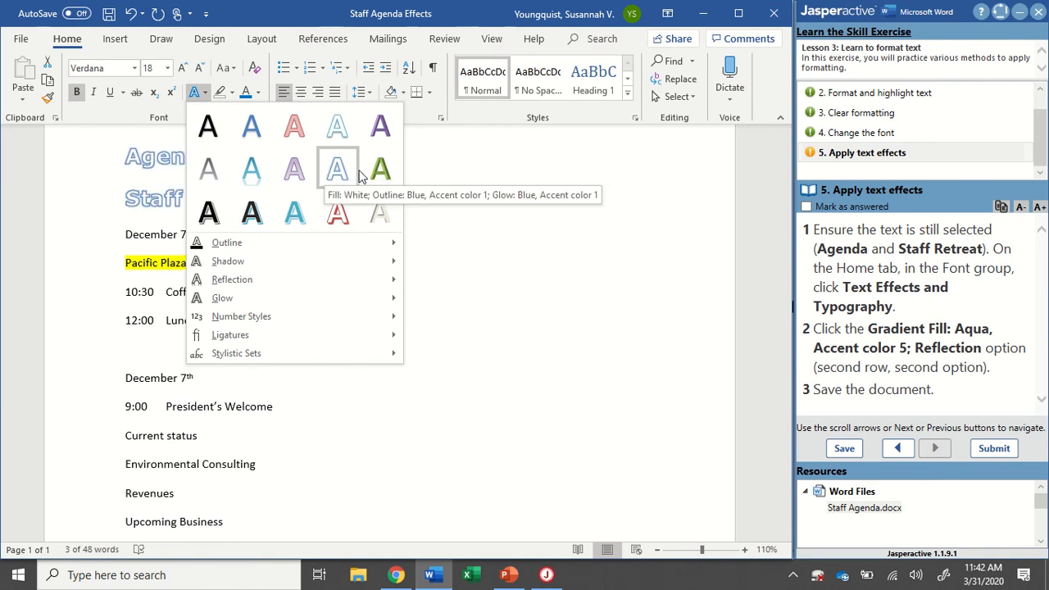
mouse_move(251, 169)
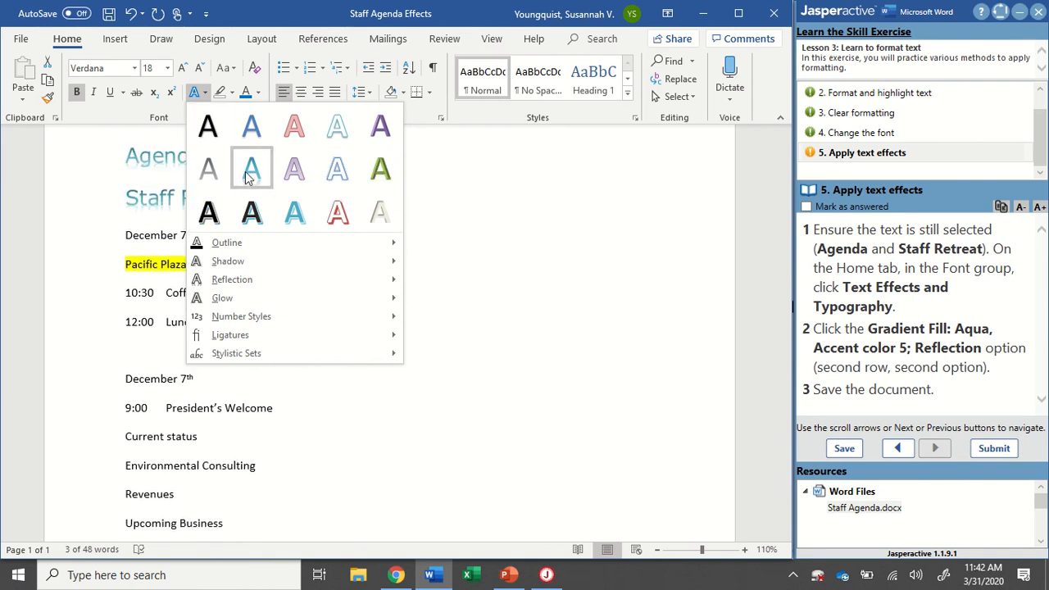
mouse_move(252, 169)
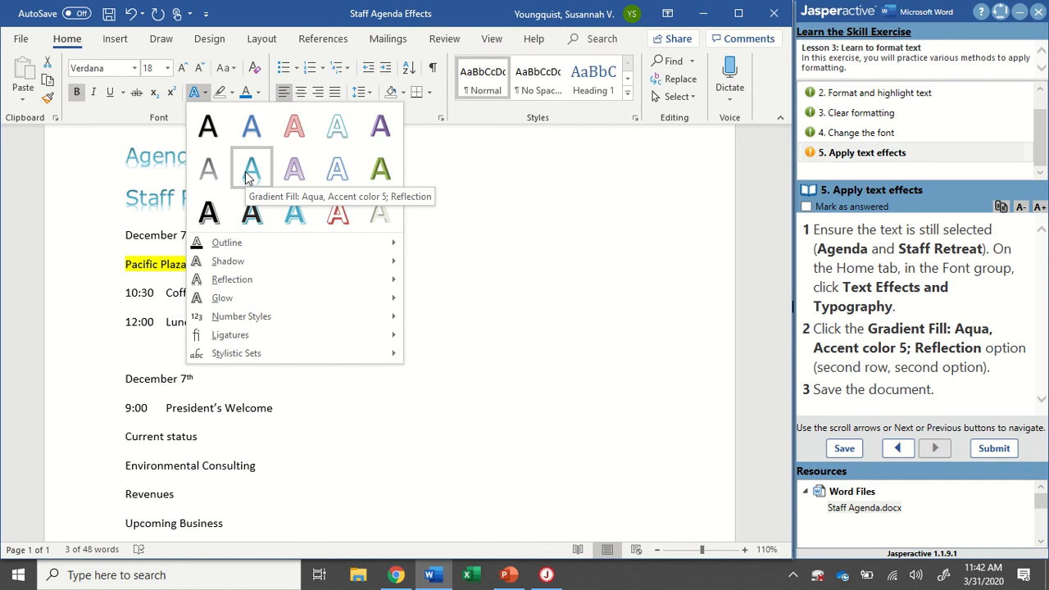
click(250, 167)
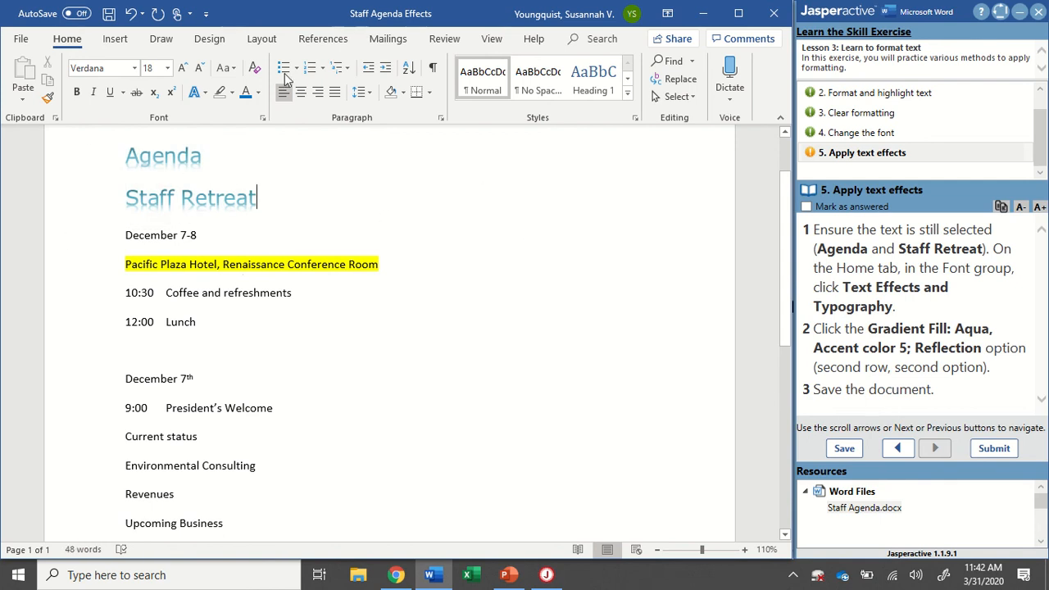
Save Staff Agenda Effects and mark the text effects task as answered
click(108, 13)
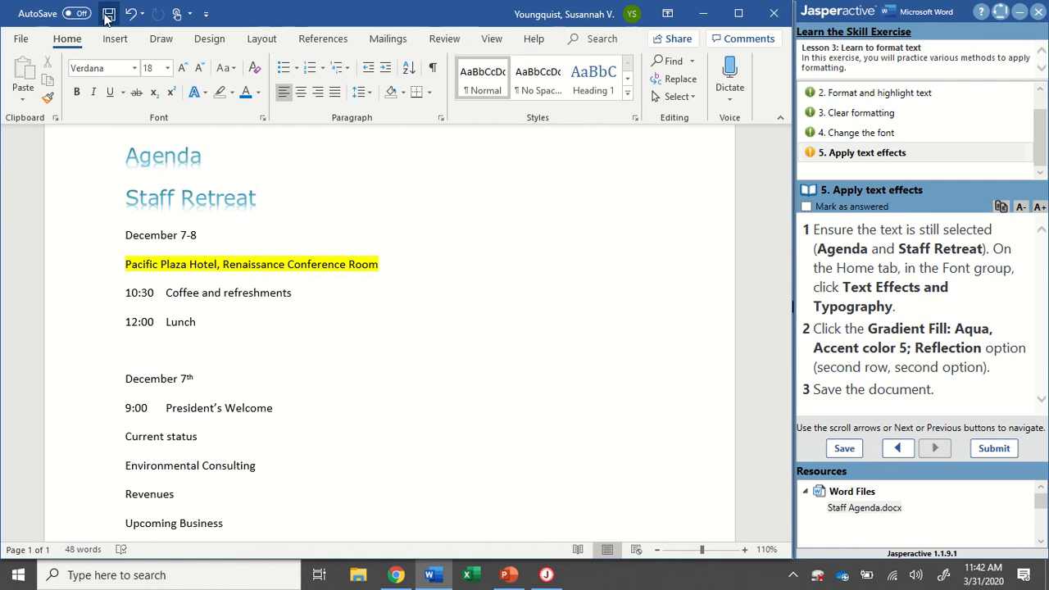
click(108, 13)
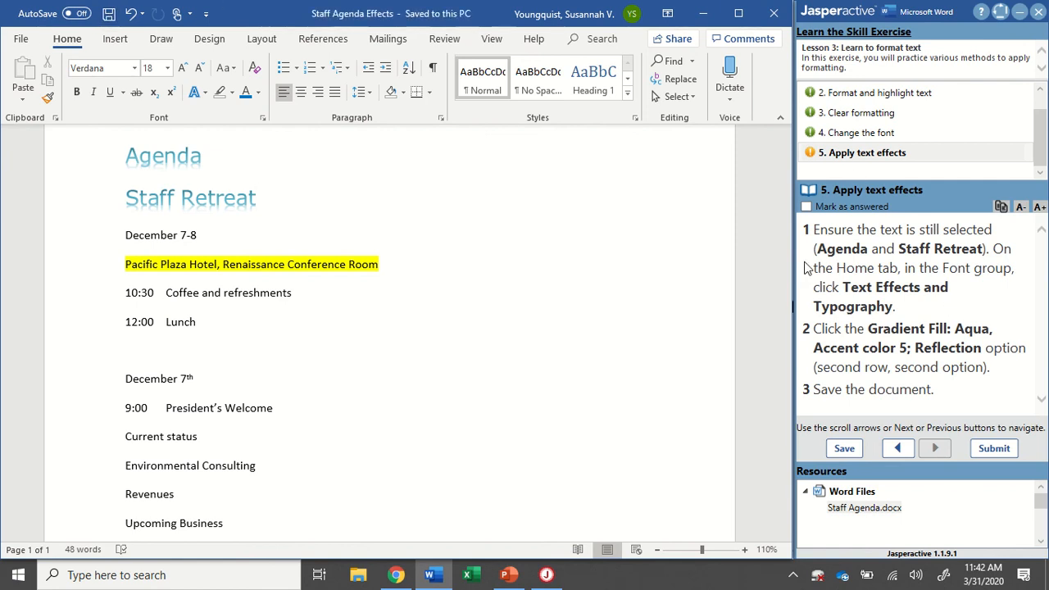
click(806, 207)
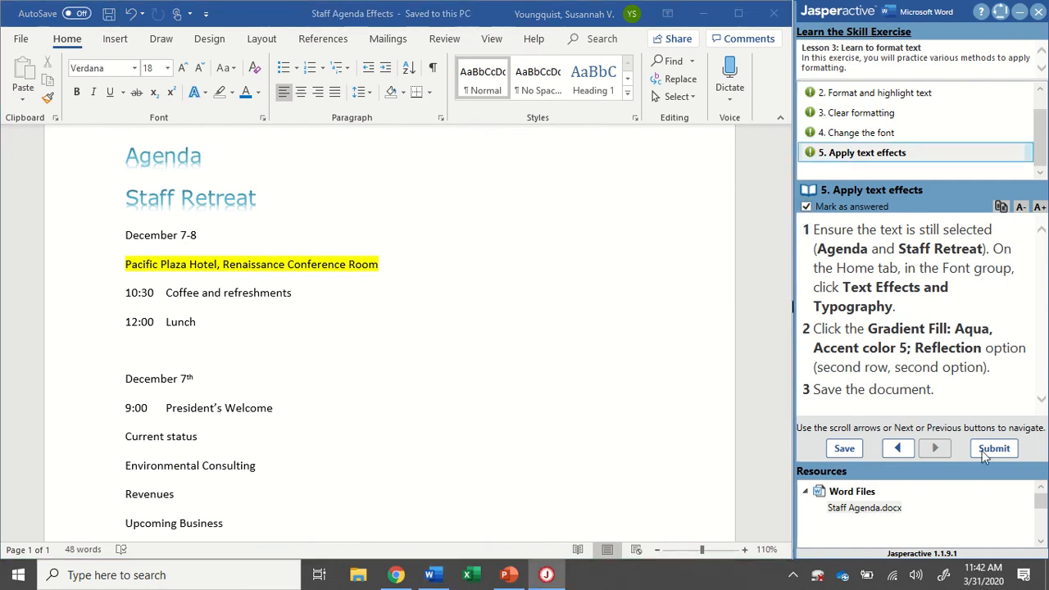